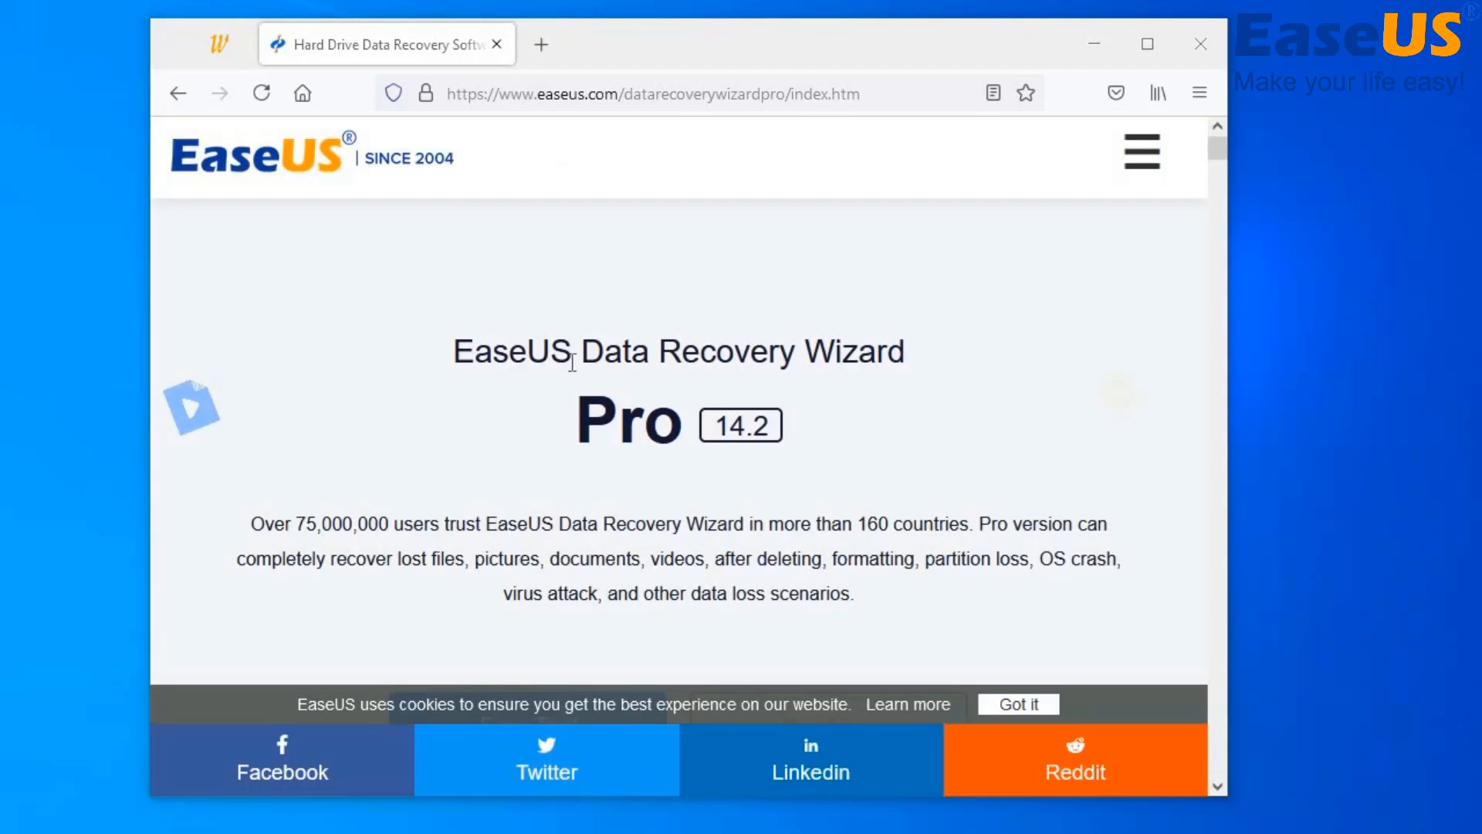
- Minimize the This PC window after confirming USB Drive (D:) is listed
scroll(down, 3)
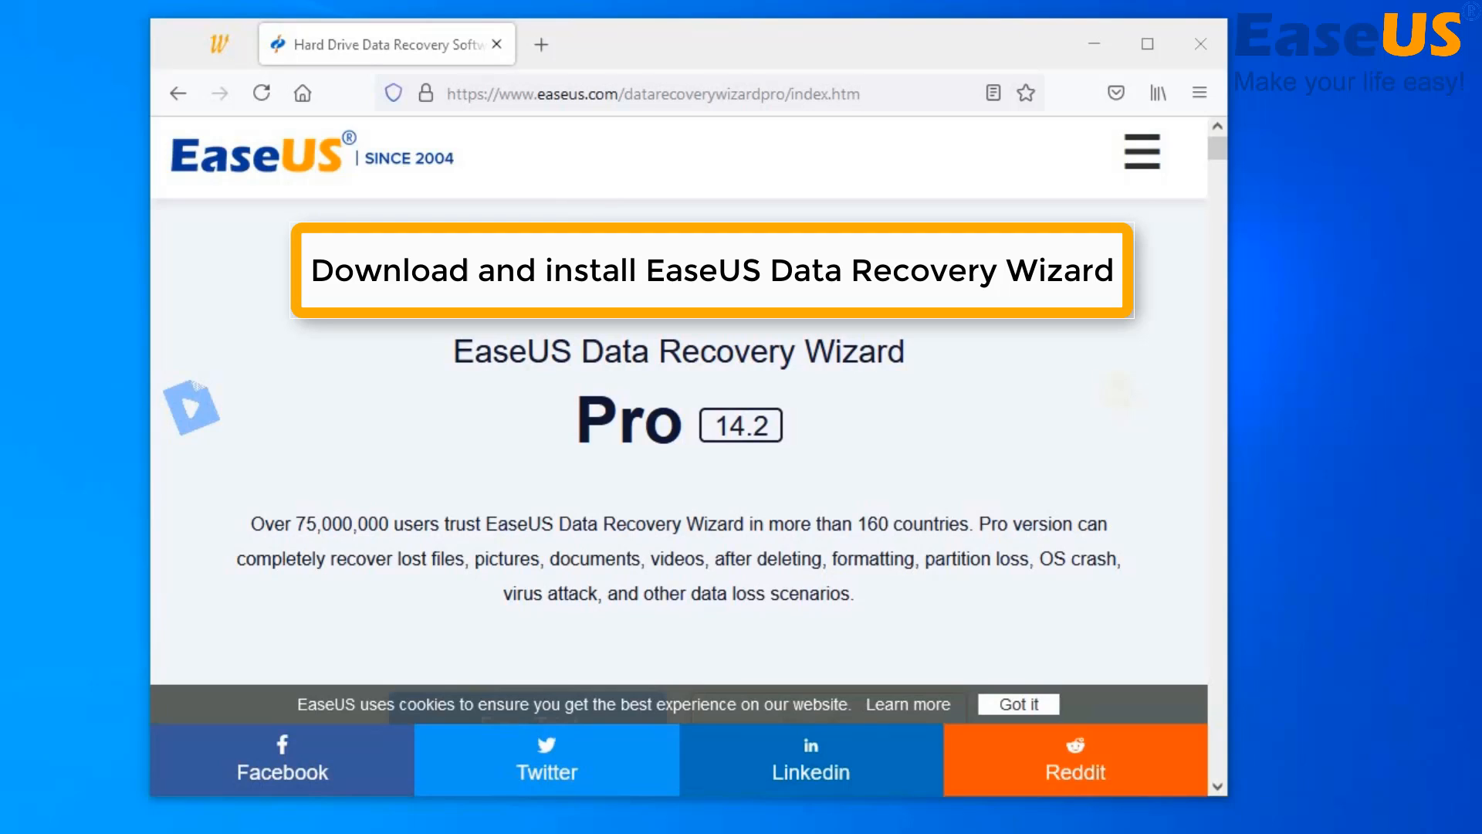
mouse_move(584, 206)
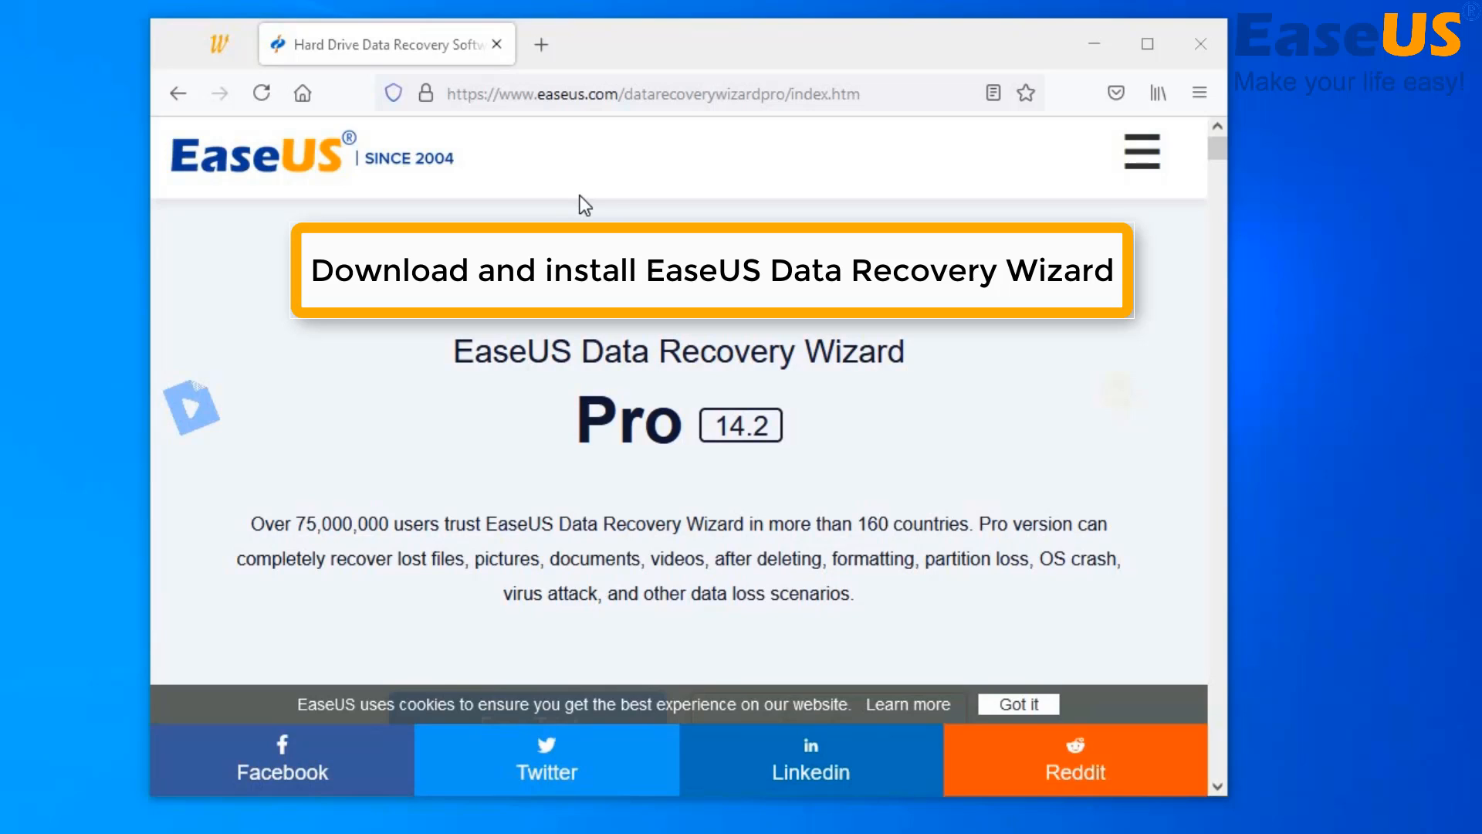
mouse_move(899, 511)
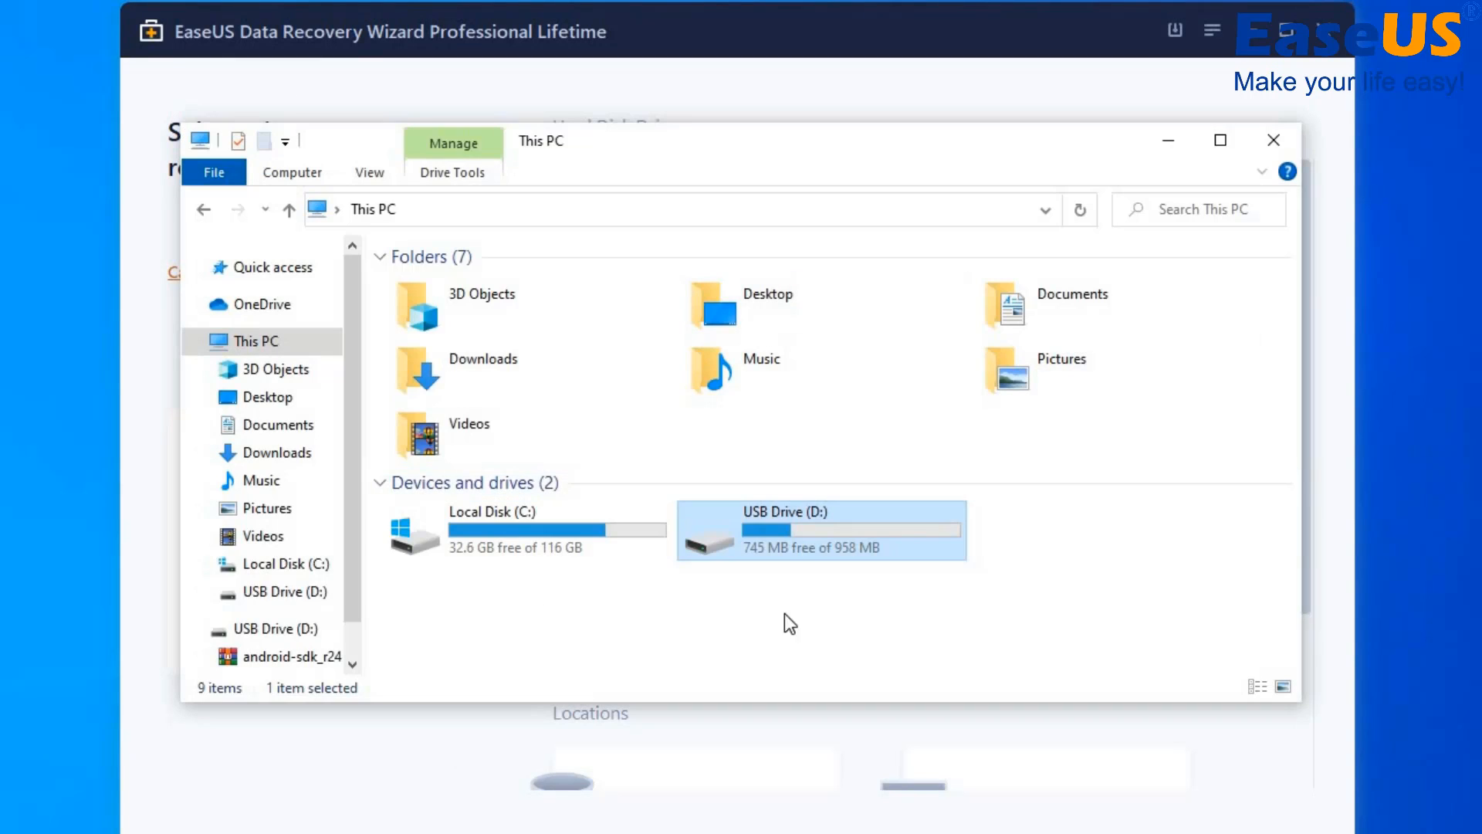
mouse_move(831, 525)
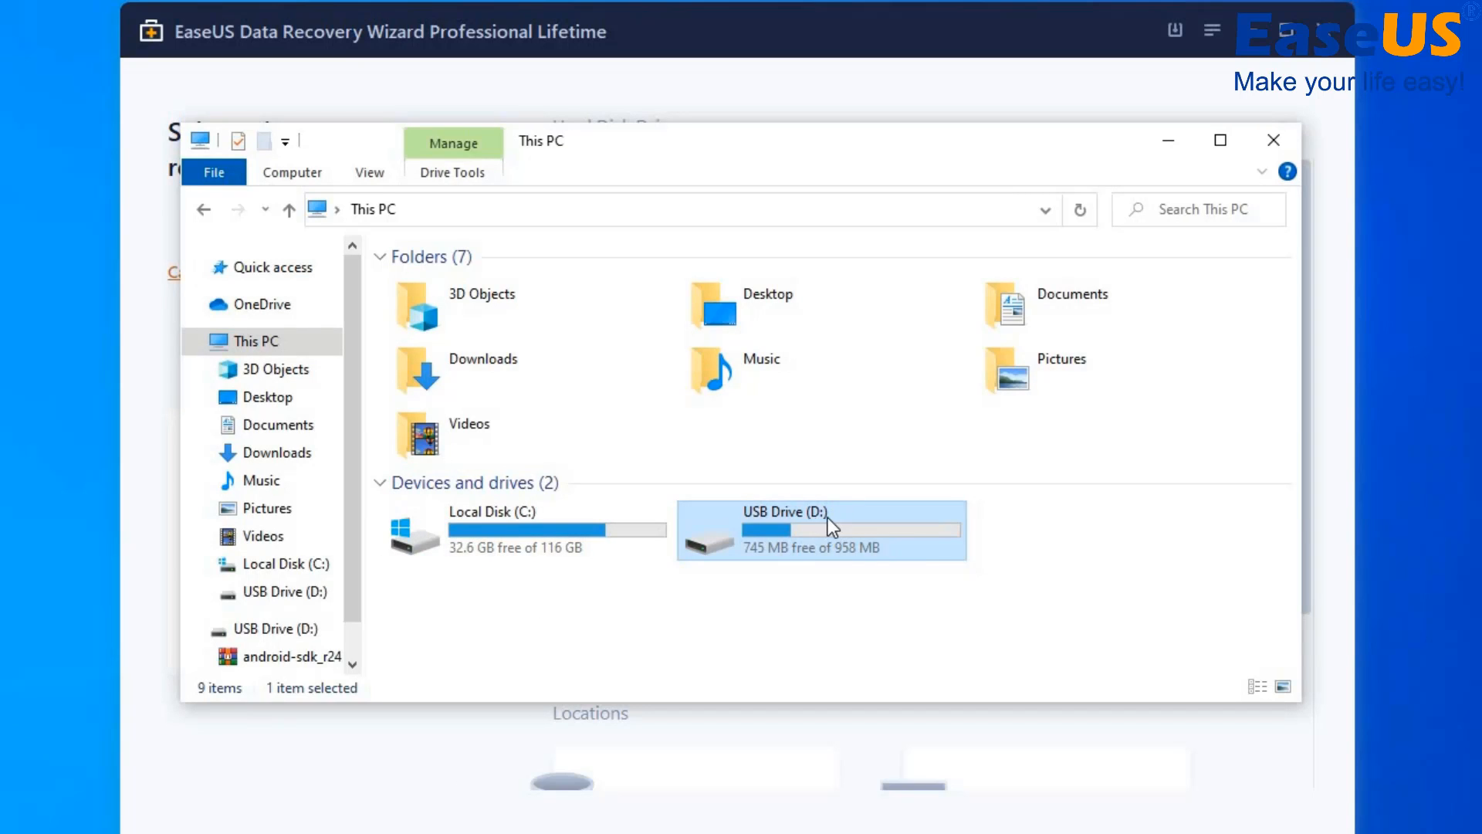
mouse_move(1169, 152)
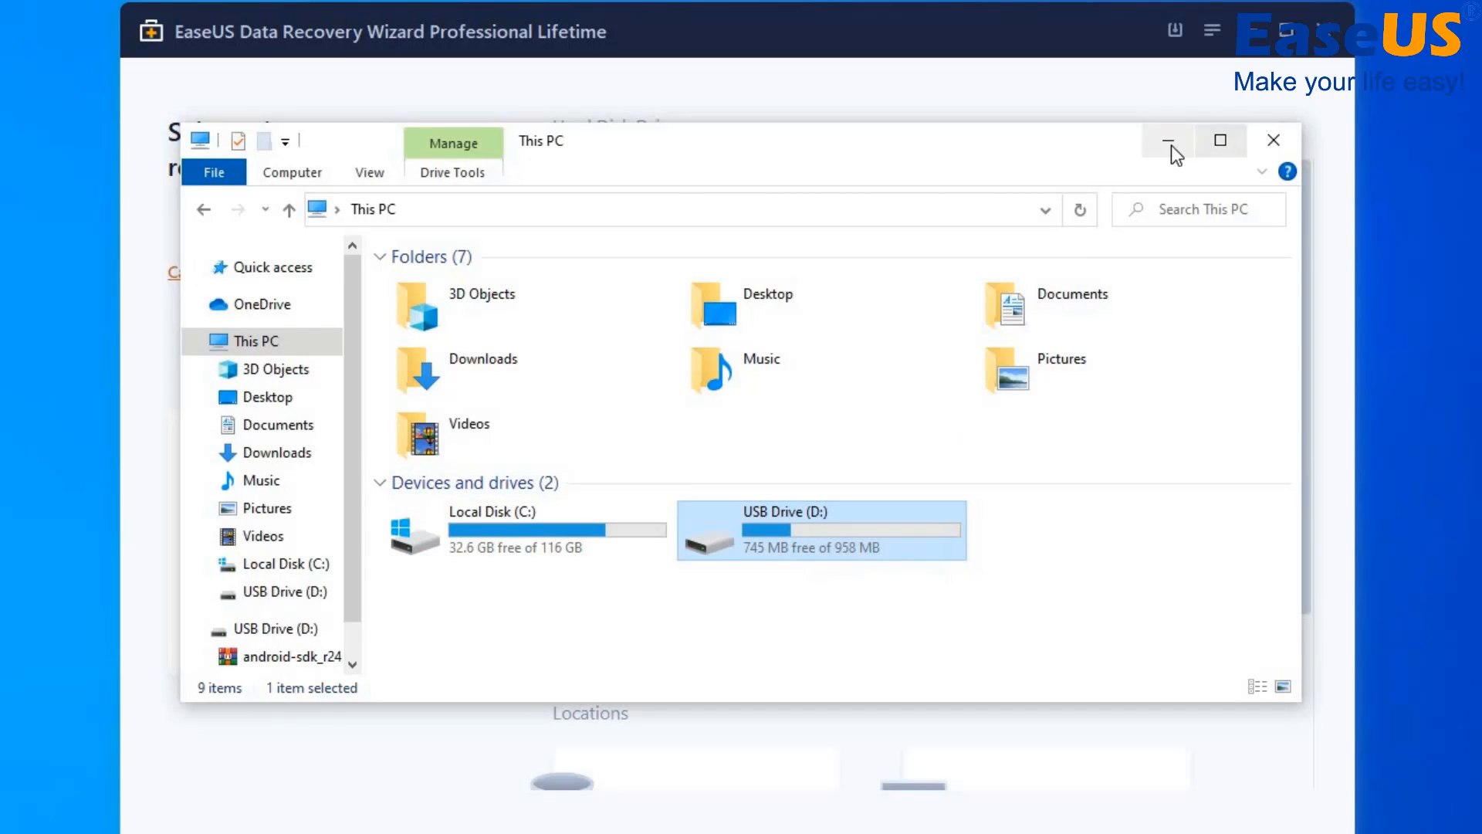
click(1167, 141)
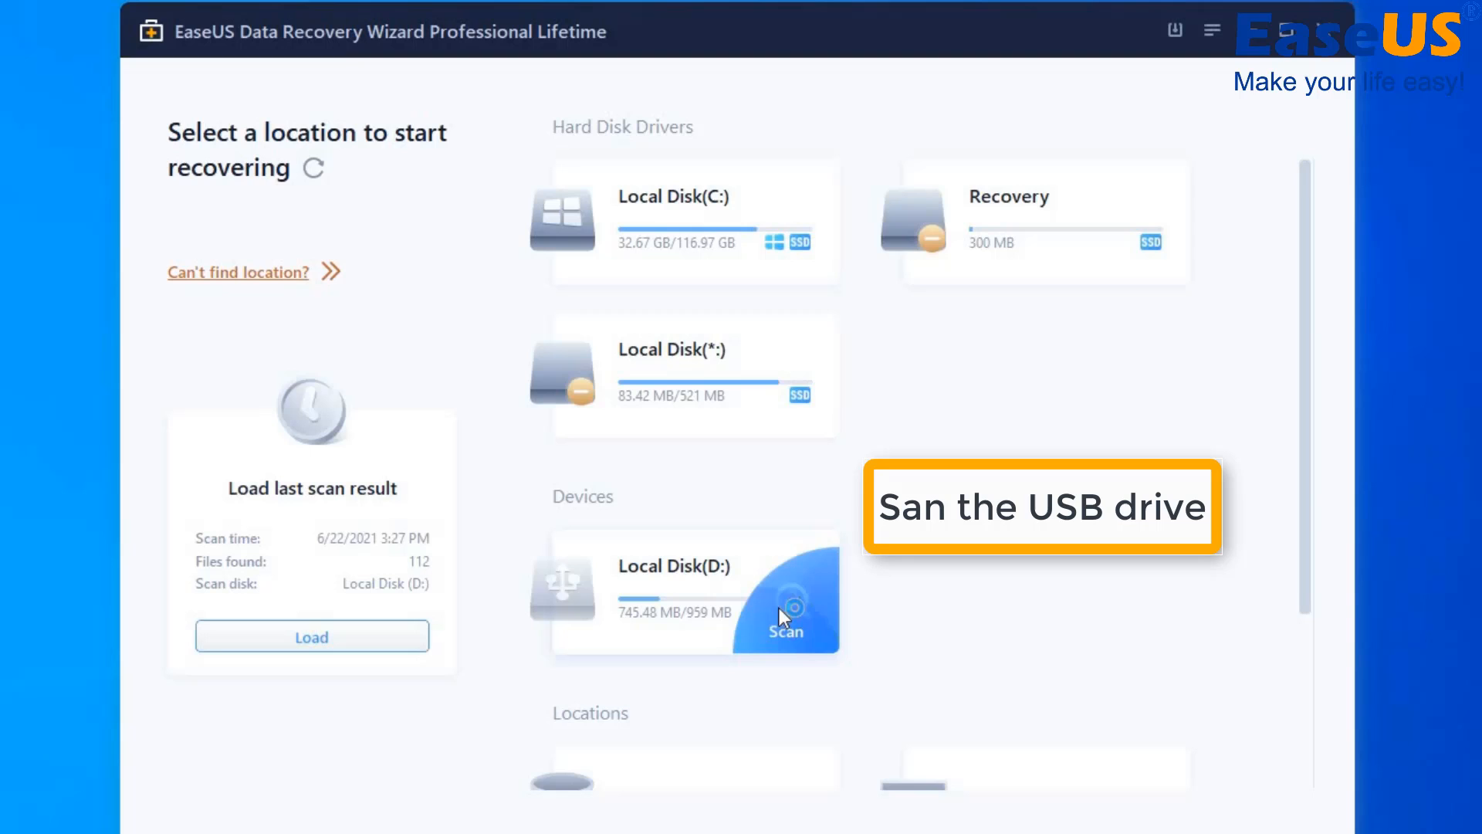
- Scan Local Disk (D:) and list the three Word documents found under Tags > Word
click(786, 619)
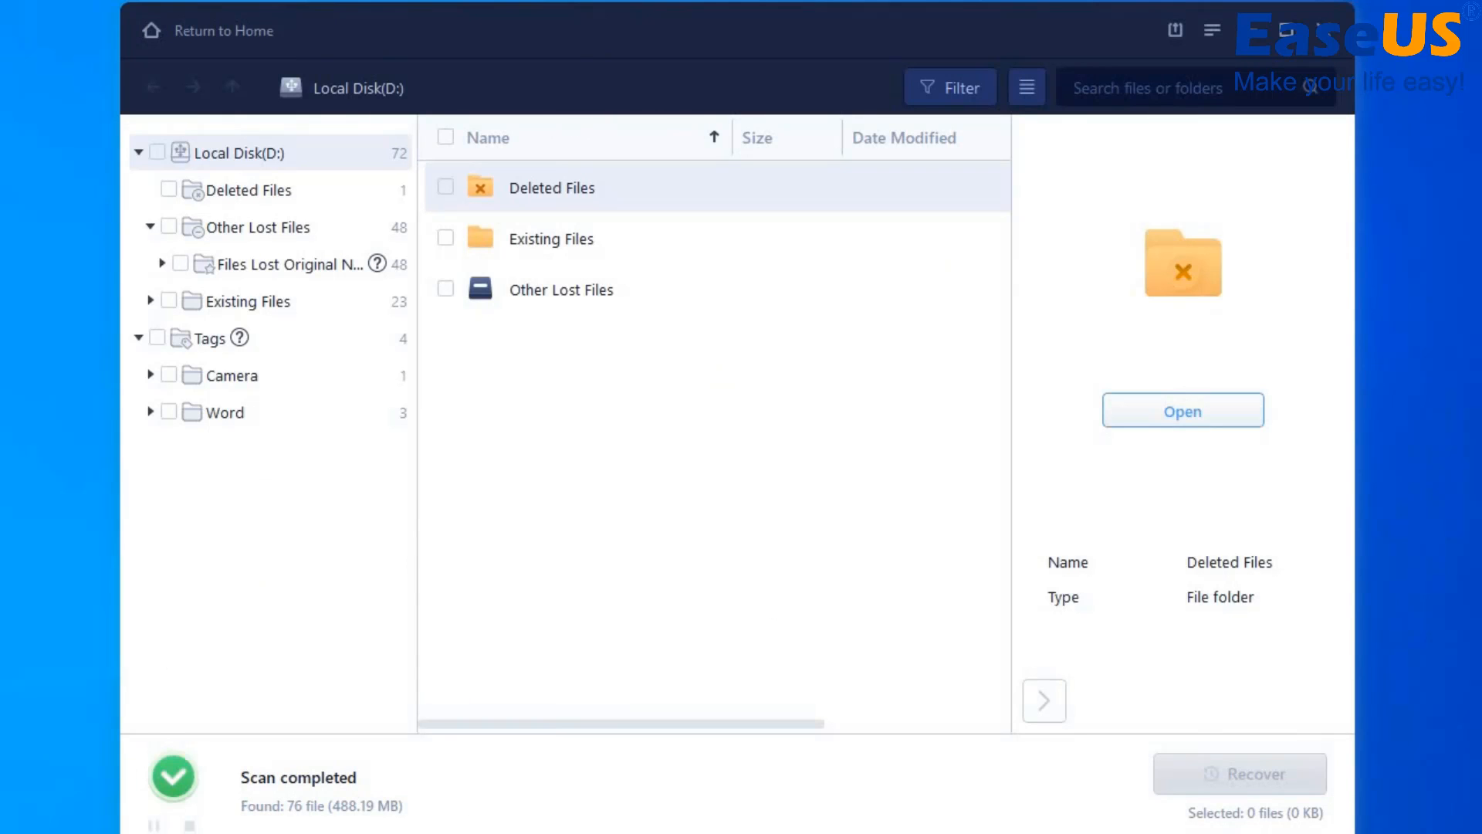
mouse_move(457, 423)
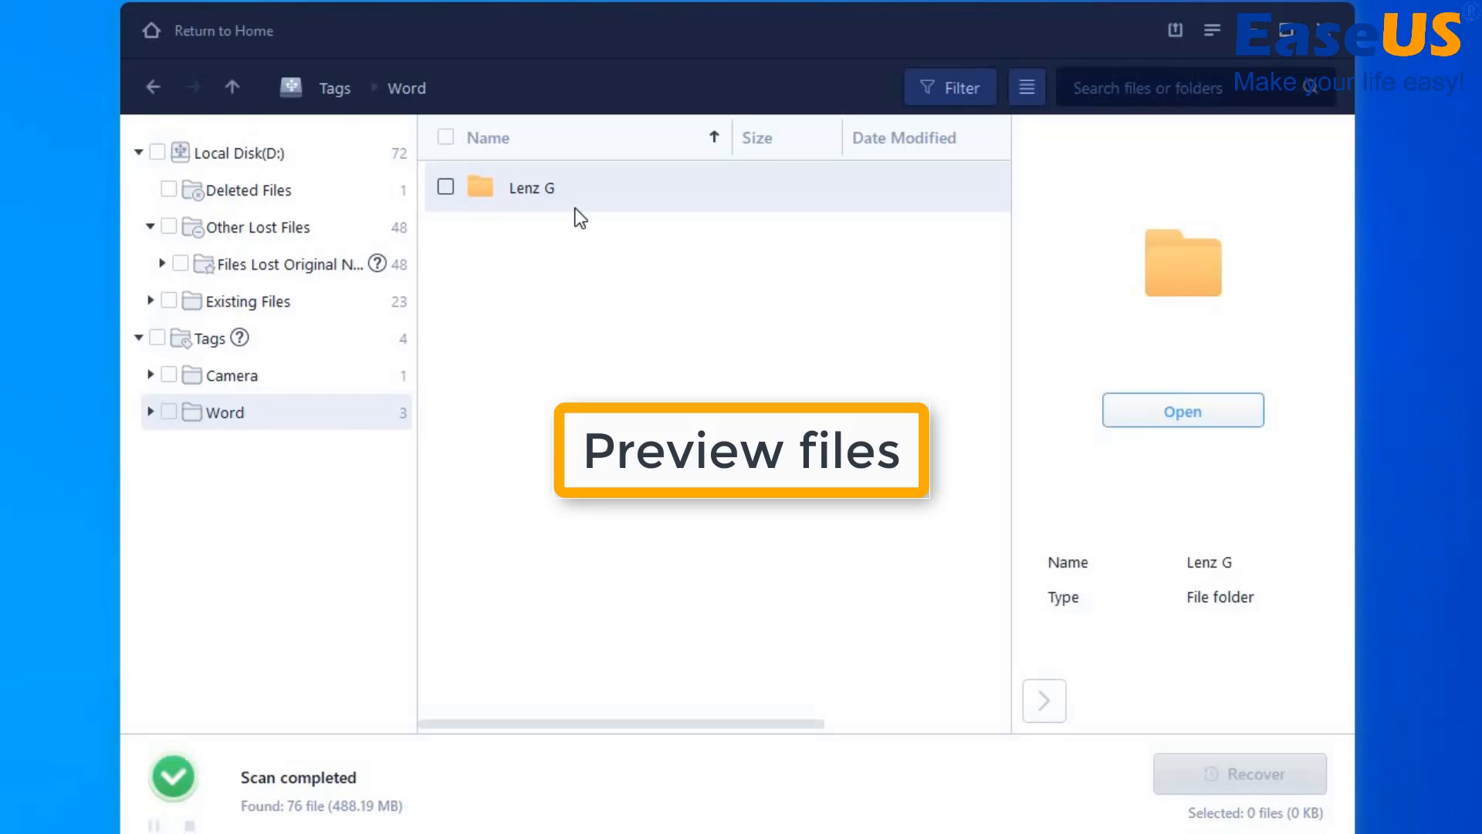
double_click(532, 187)
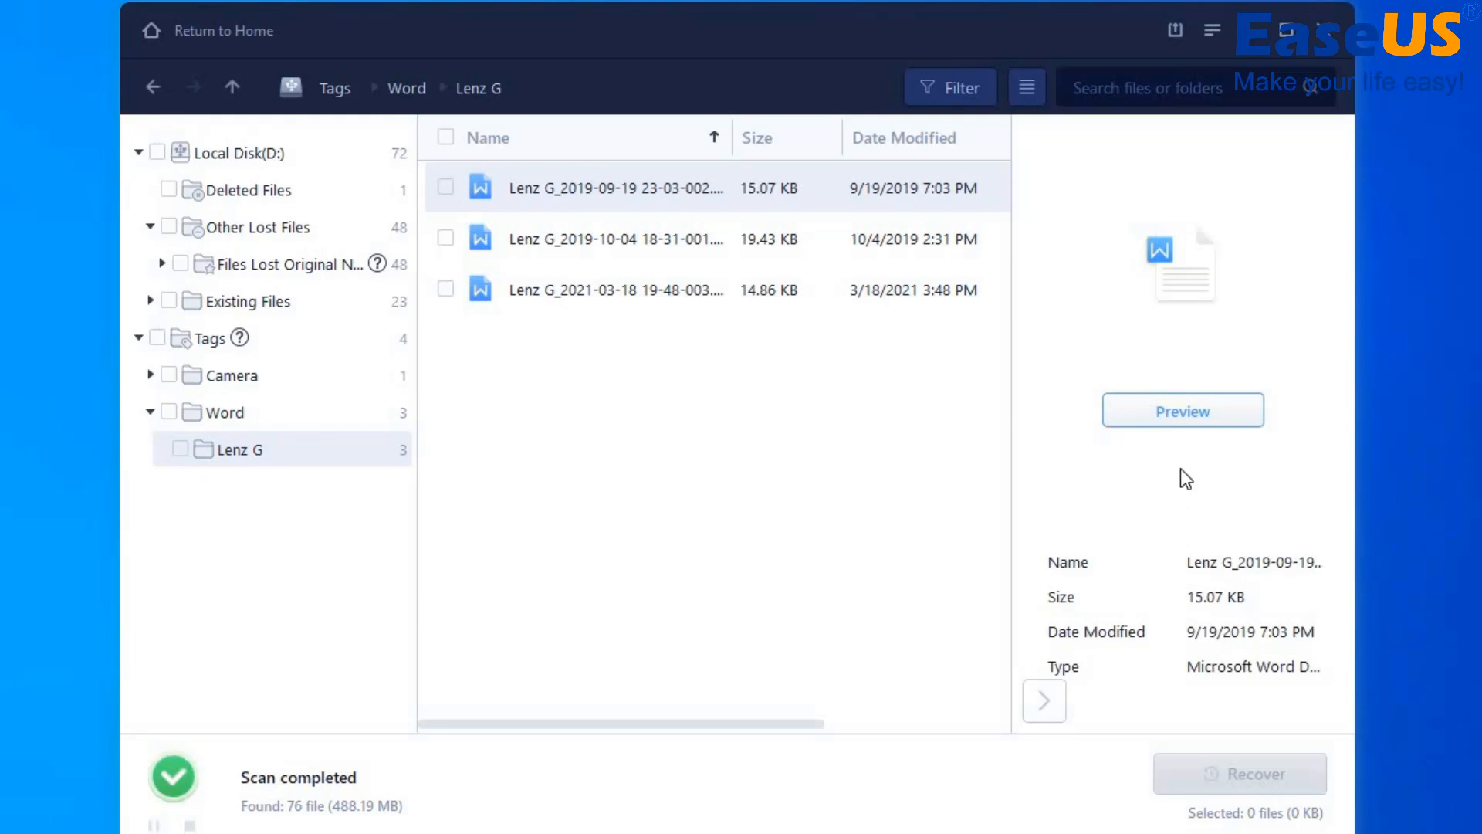
- Preview the first and second recovered Word documents' profit and loss tables
click(1181, 409)
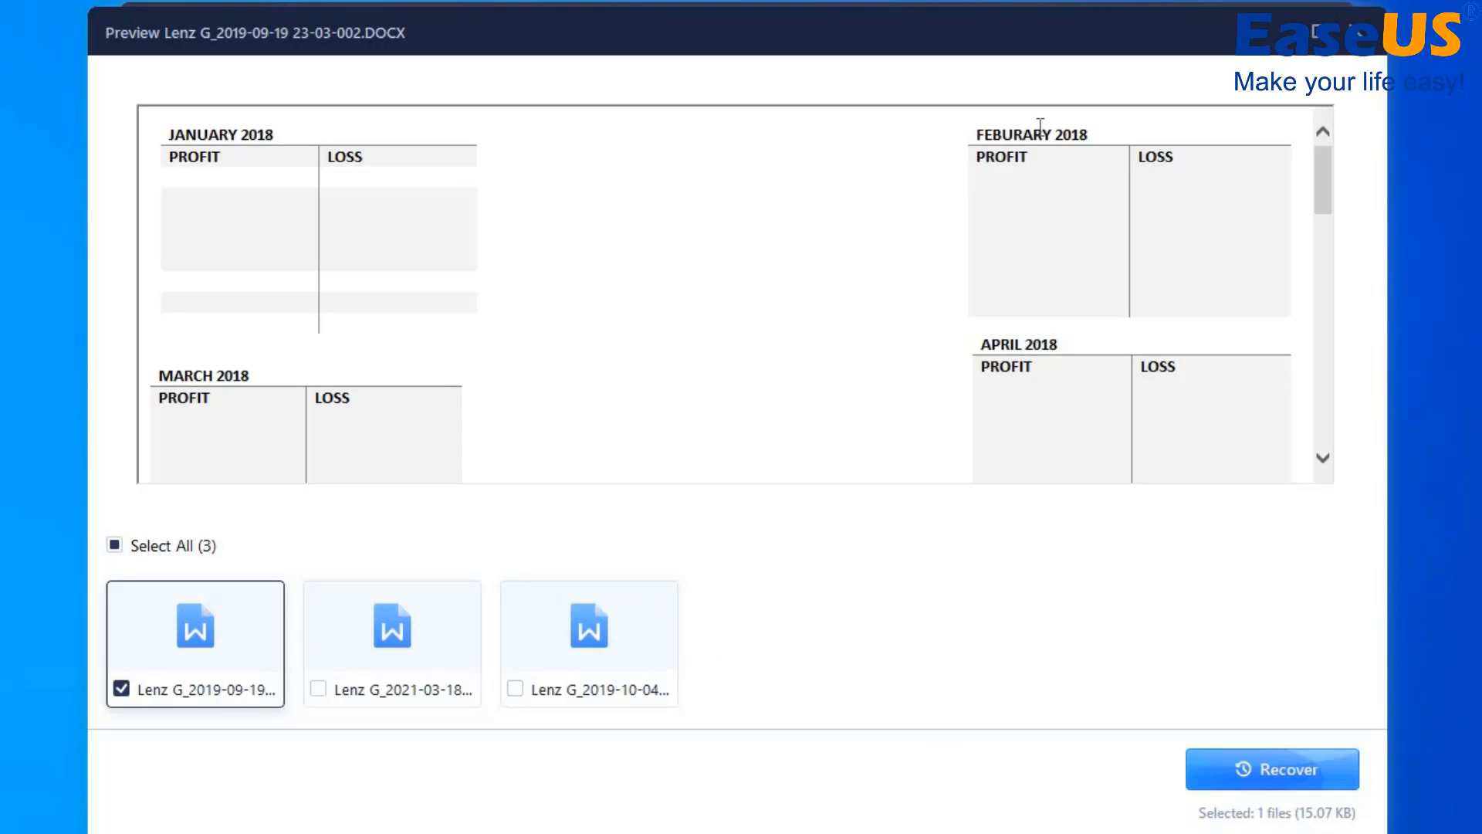
scroll(down, 3)
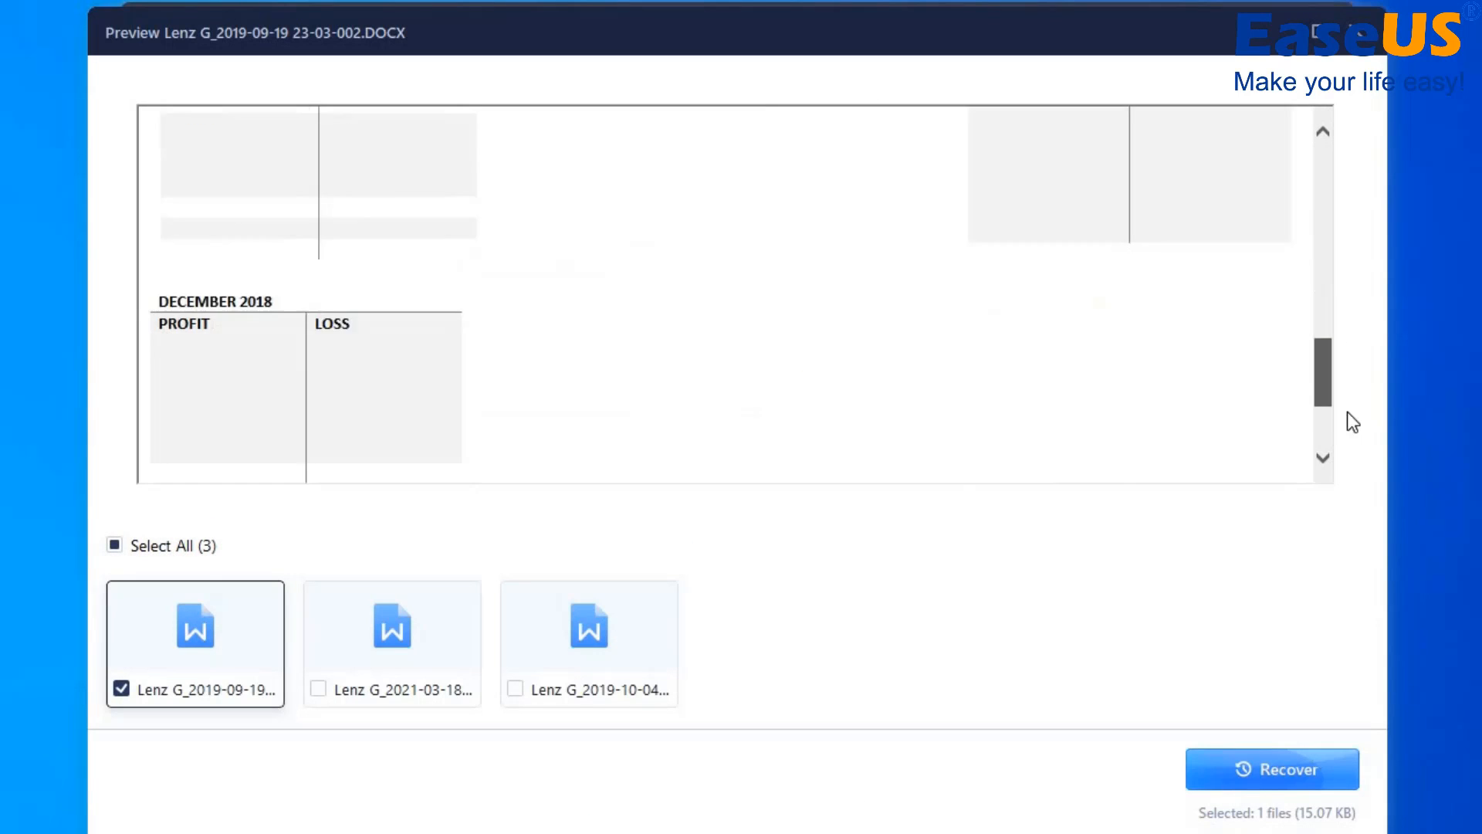
scroll(up, 3)
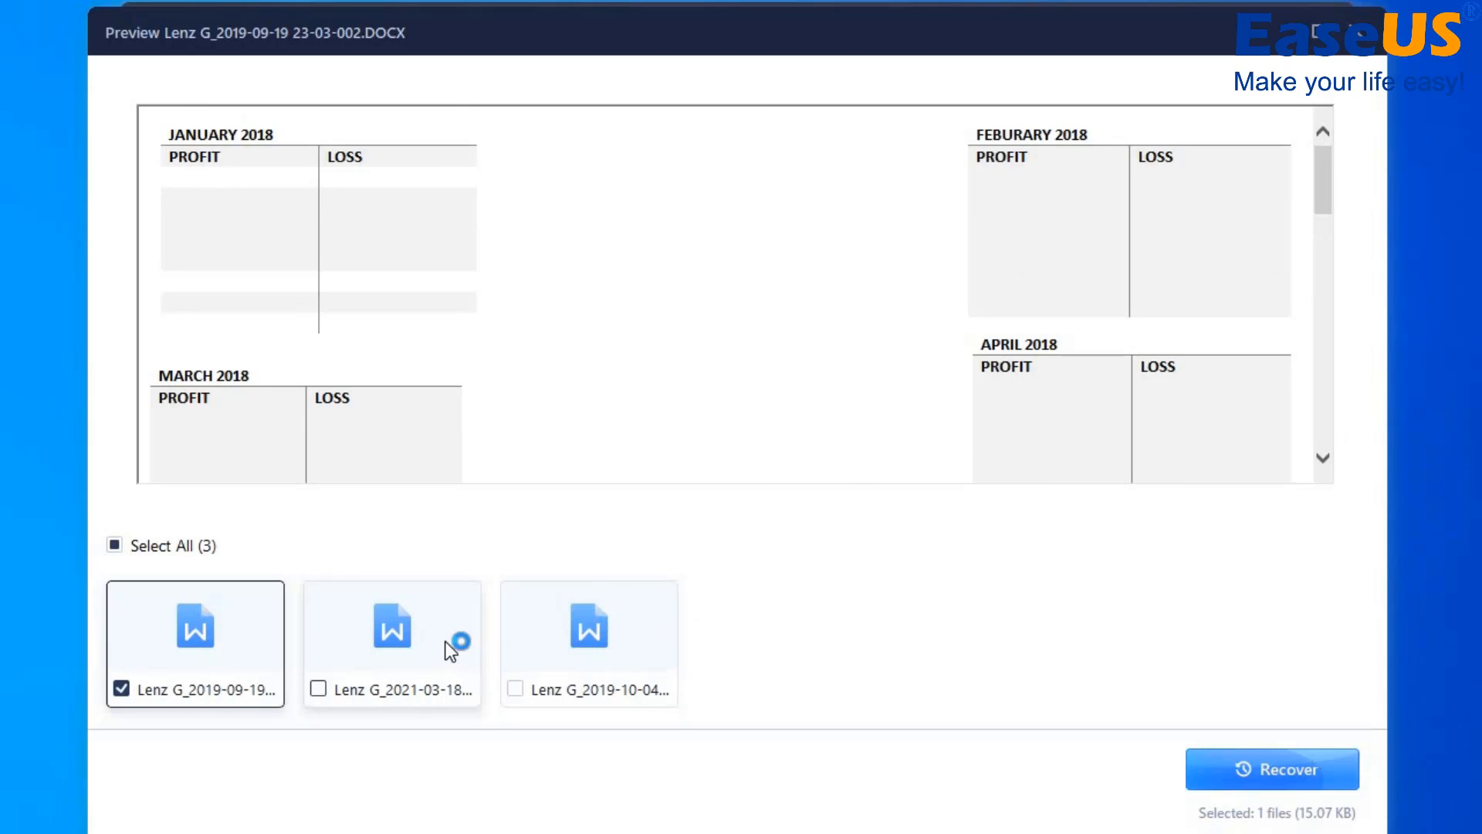
click(391, 625)
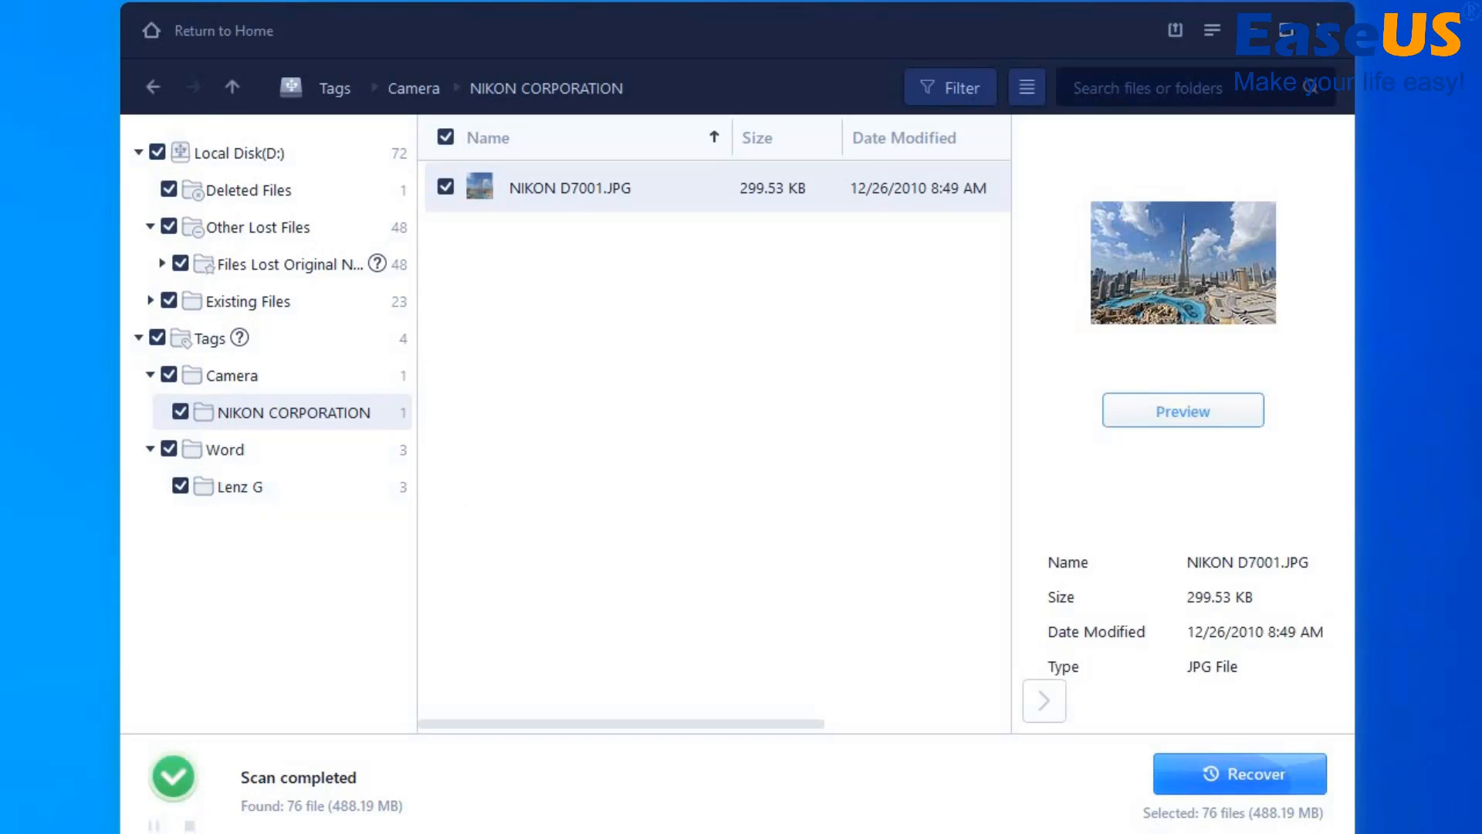
- Recover all 76 selected files into the Recovered folder on the Desktop
click(1240, 774)
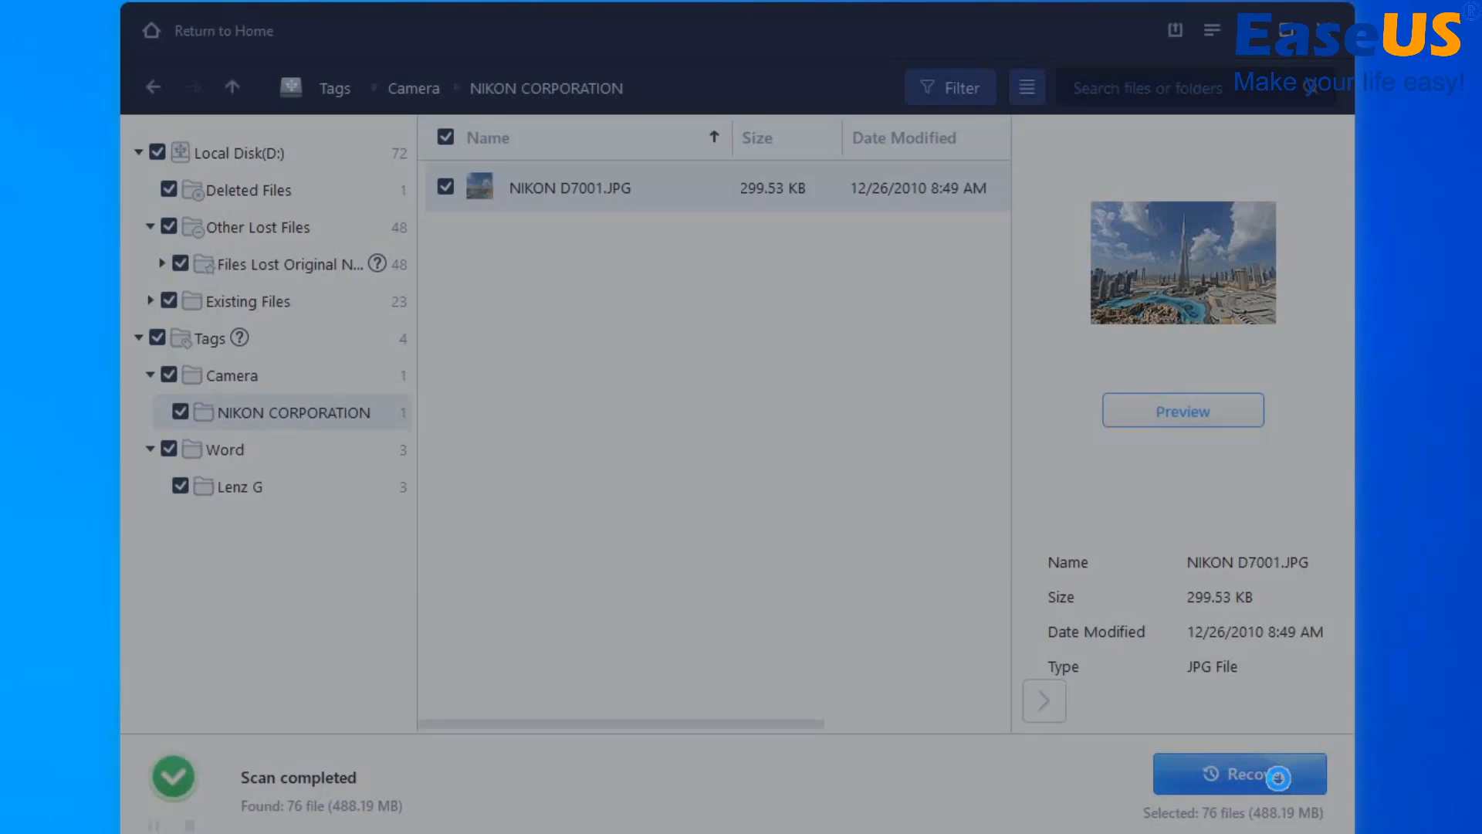
click(1239, 774)
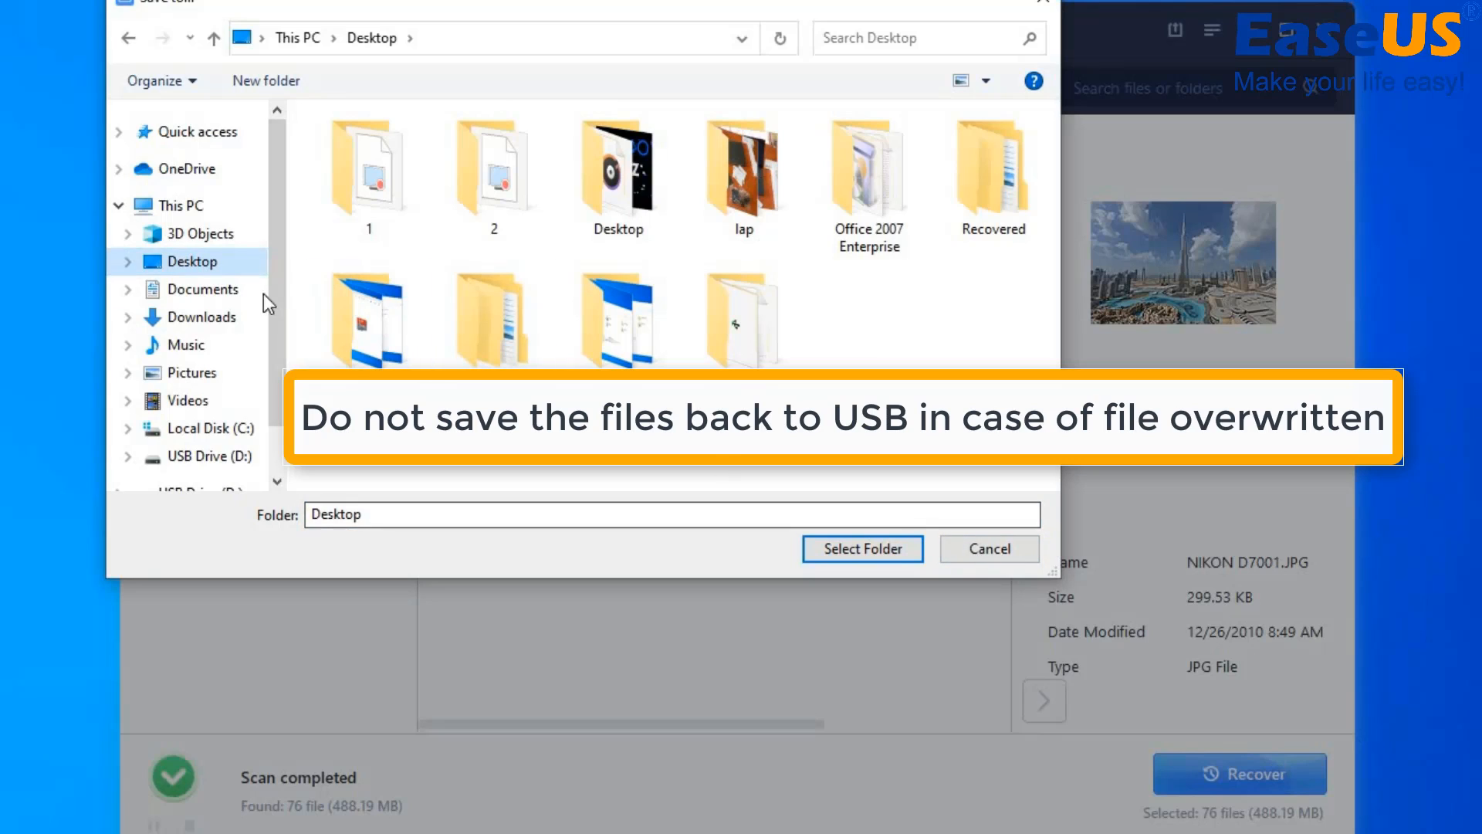
scroll(down, 3)
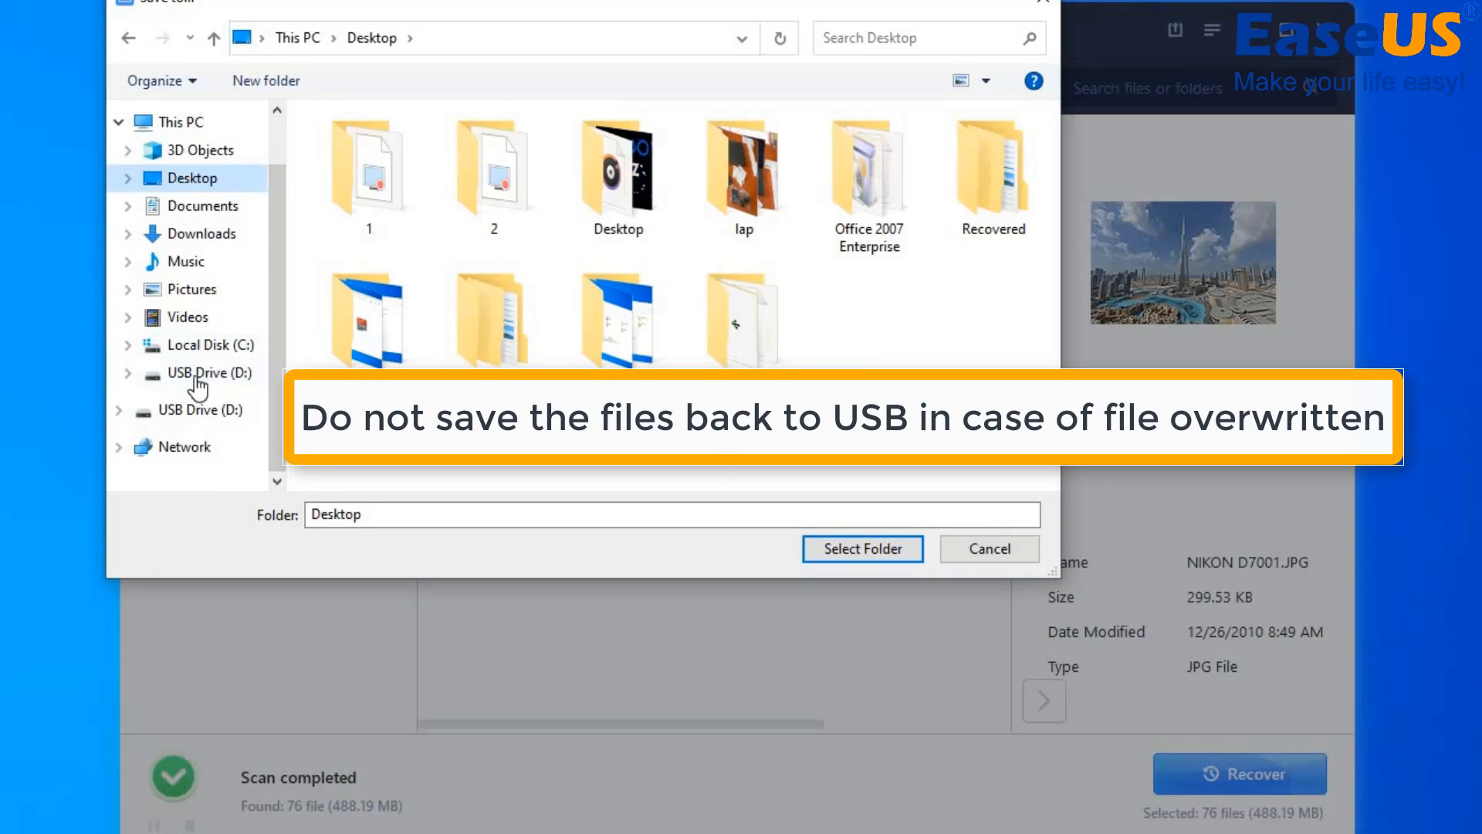
mouse_move(991, 608)
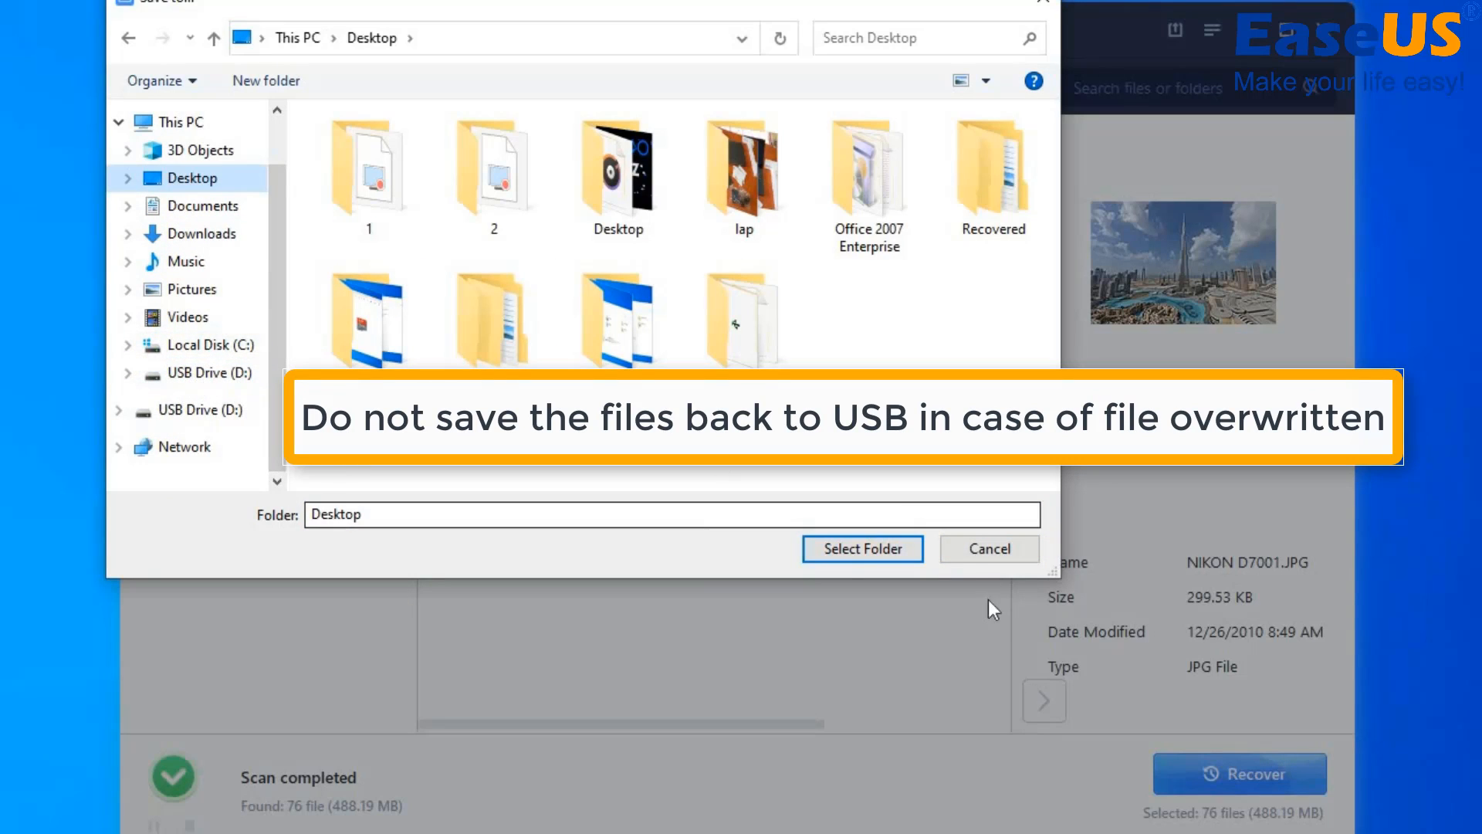
click(862, 548)
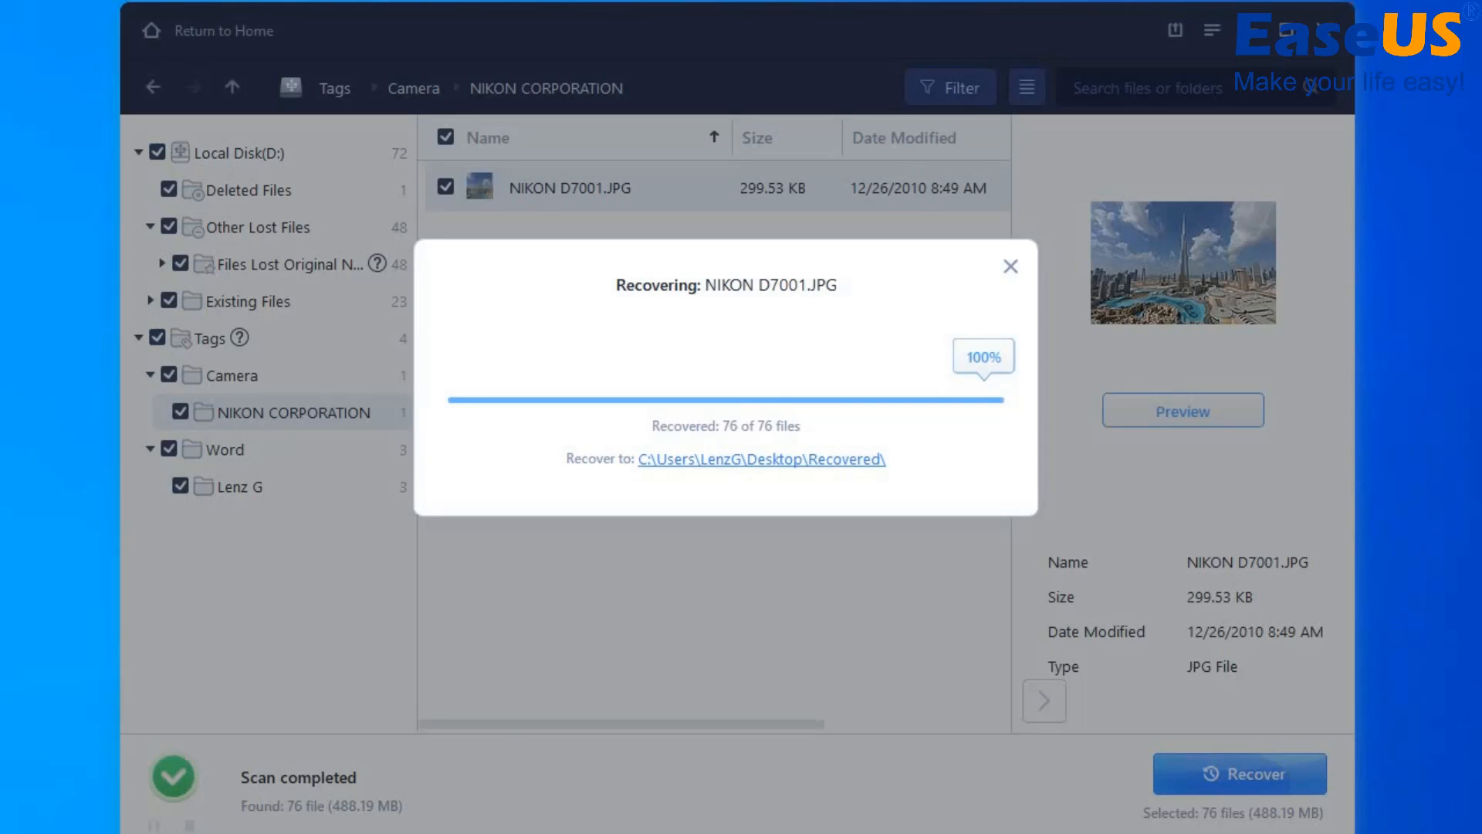
- Dismiss the progress window and view the Recovered folder from the Recover Complete dialog
click(1010, 267)
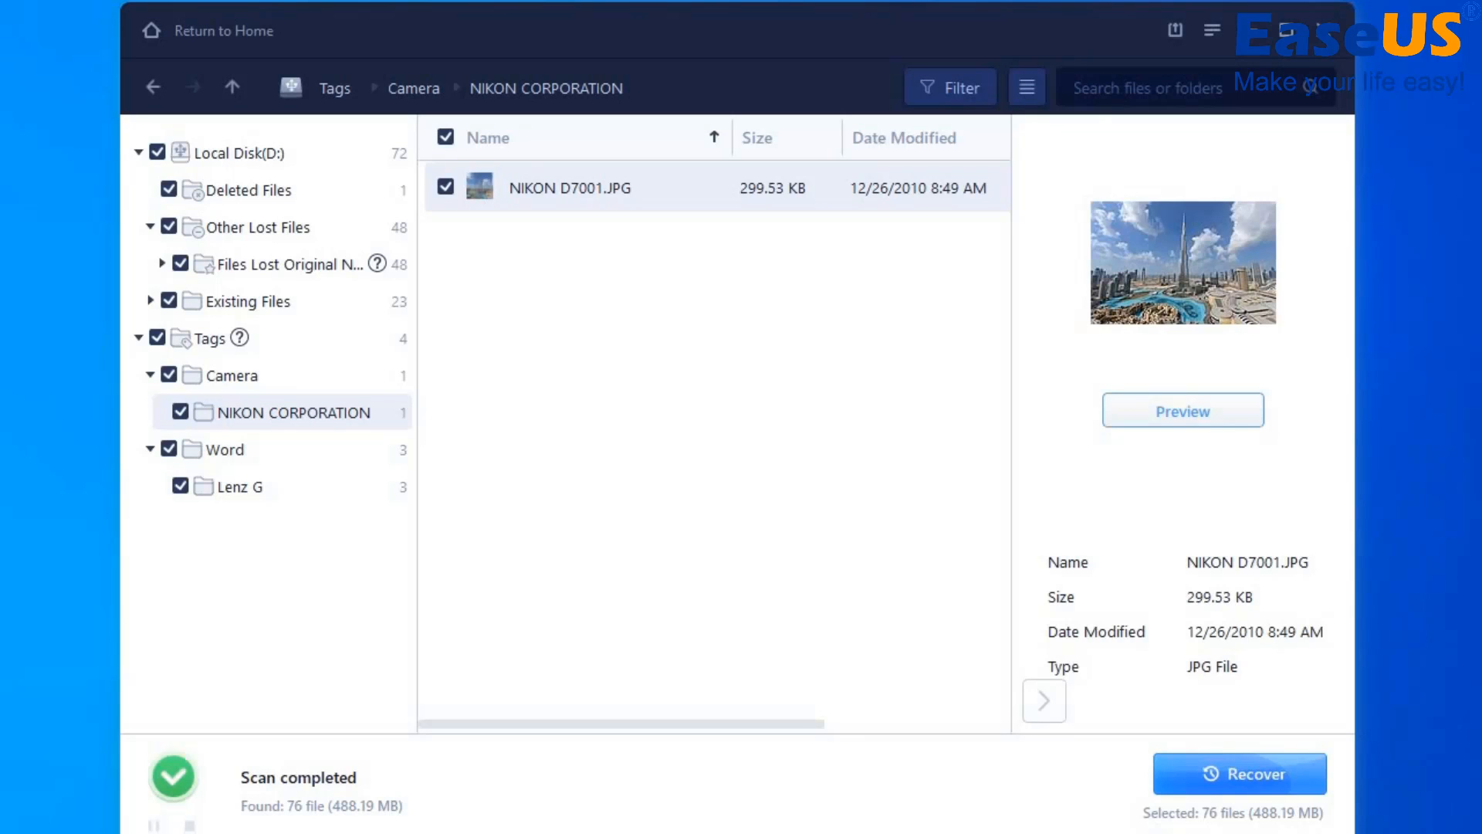
click(1240, 774)
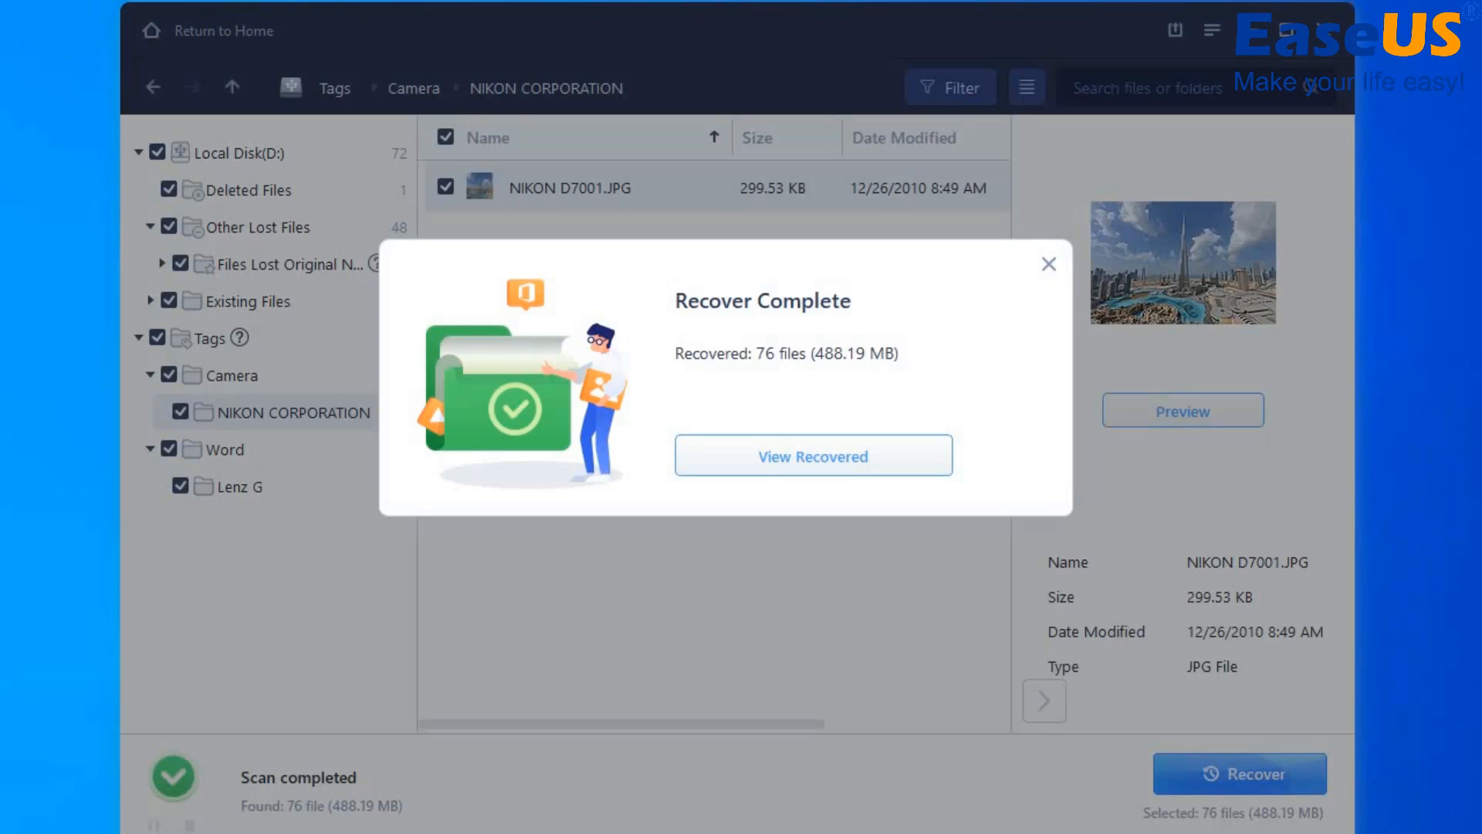
click(811, 456)
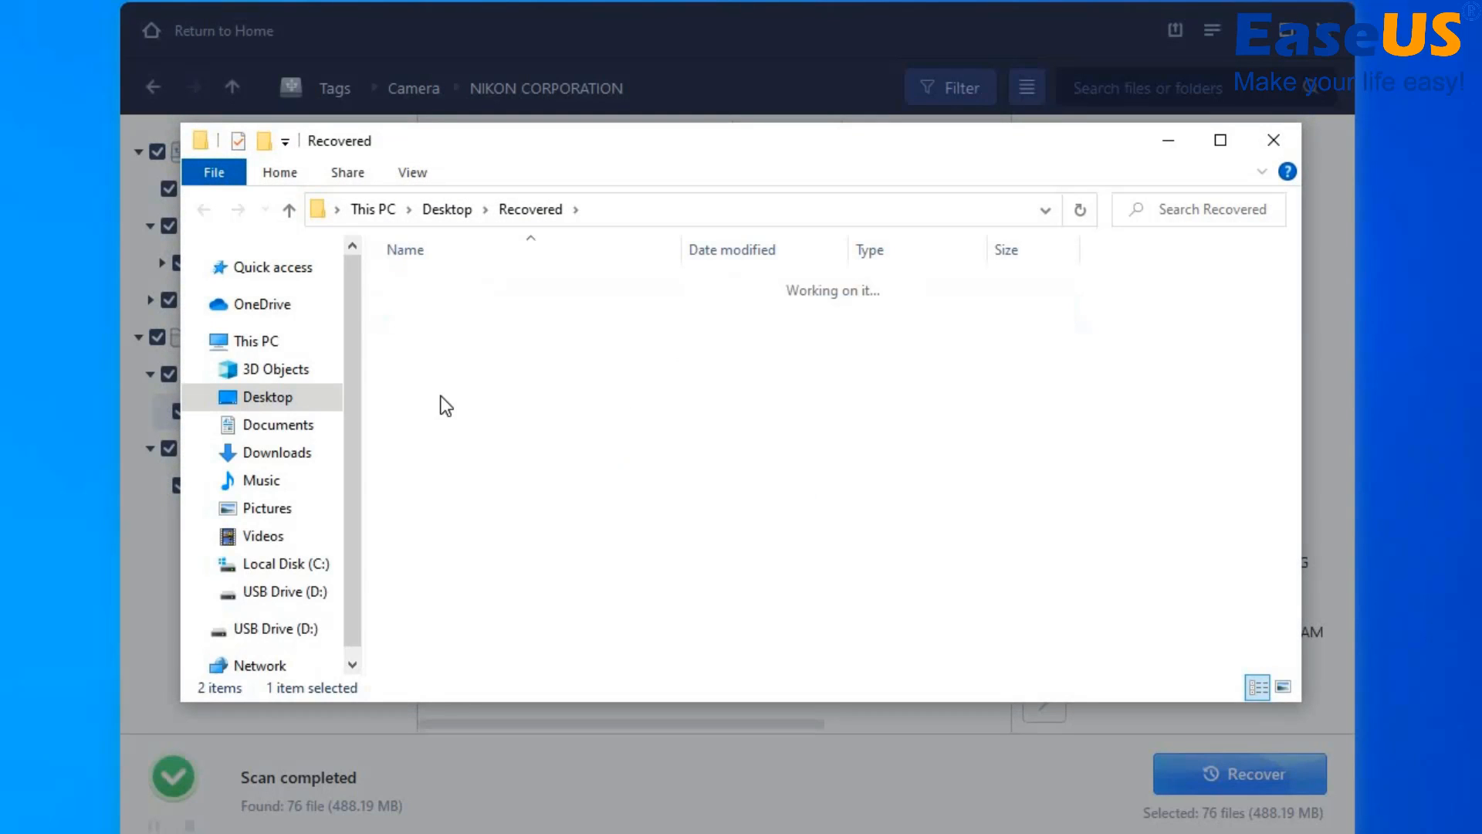
- Browse Recovered > Tags > Word_1 to the Lenz G Word documents, then return to Recovered
click(428, 405)
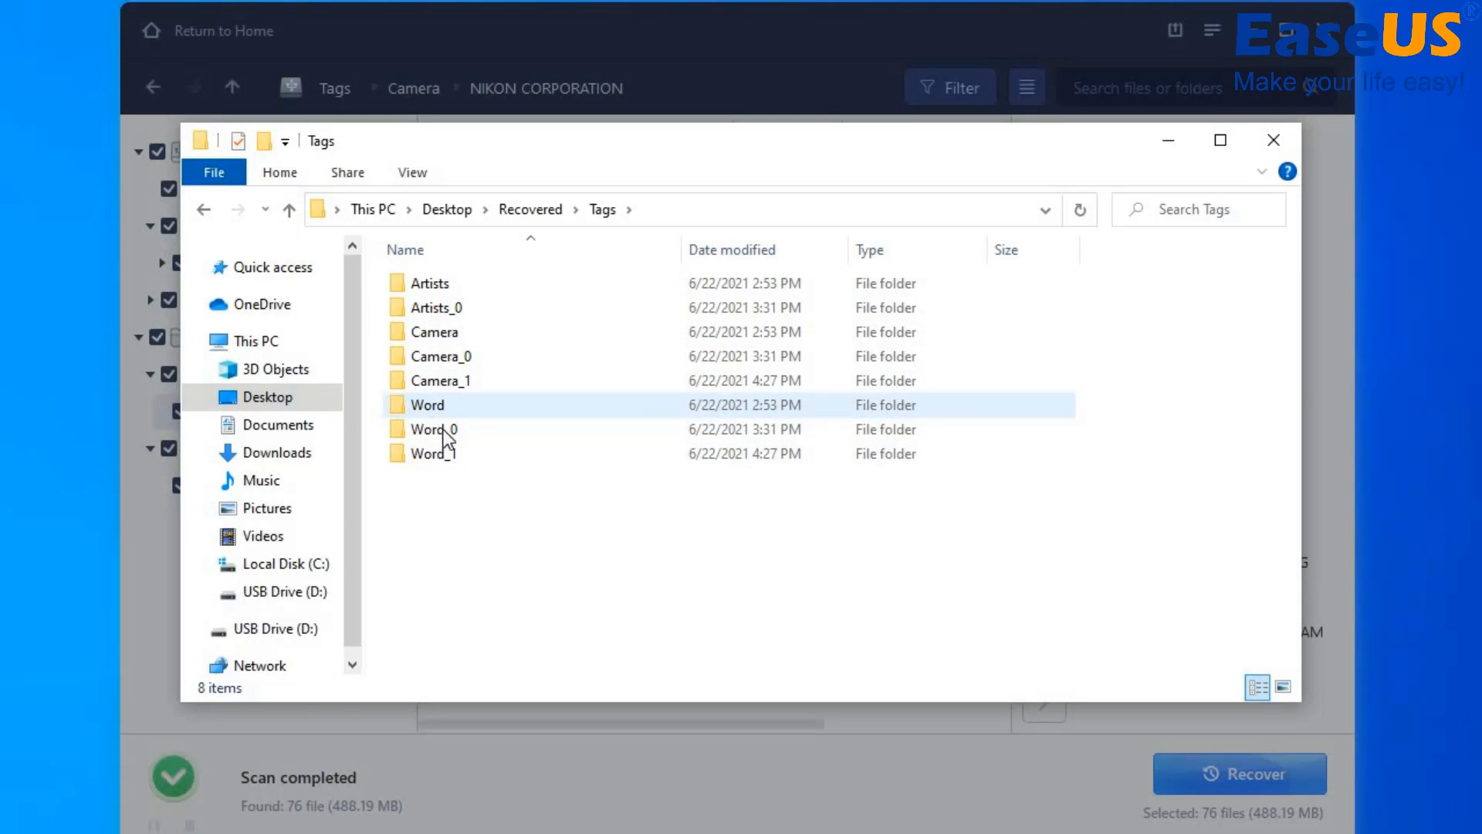
double_click(433, 453)
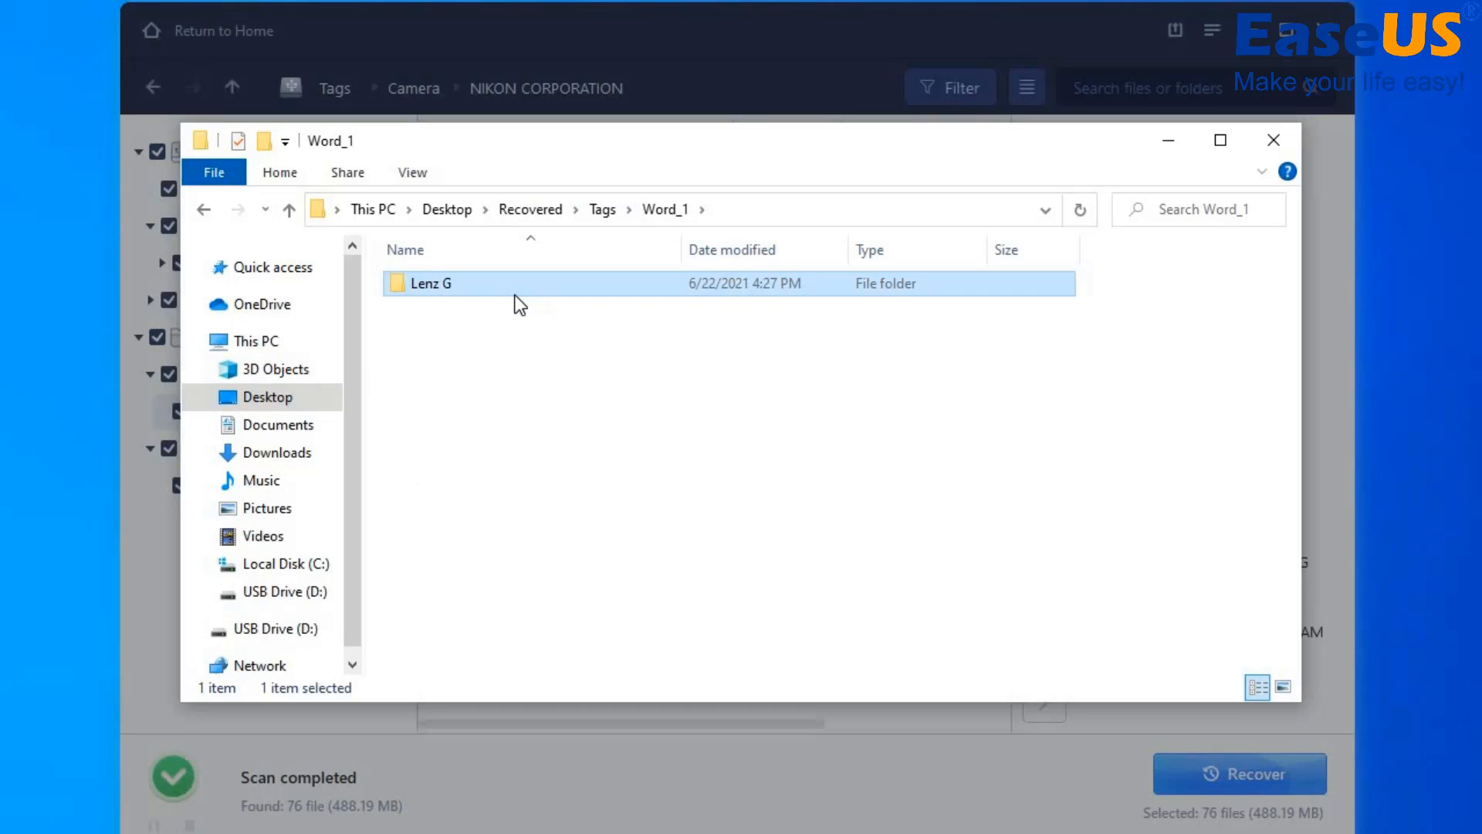
double_click(429, 283)
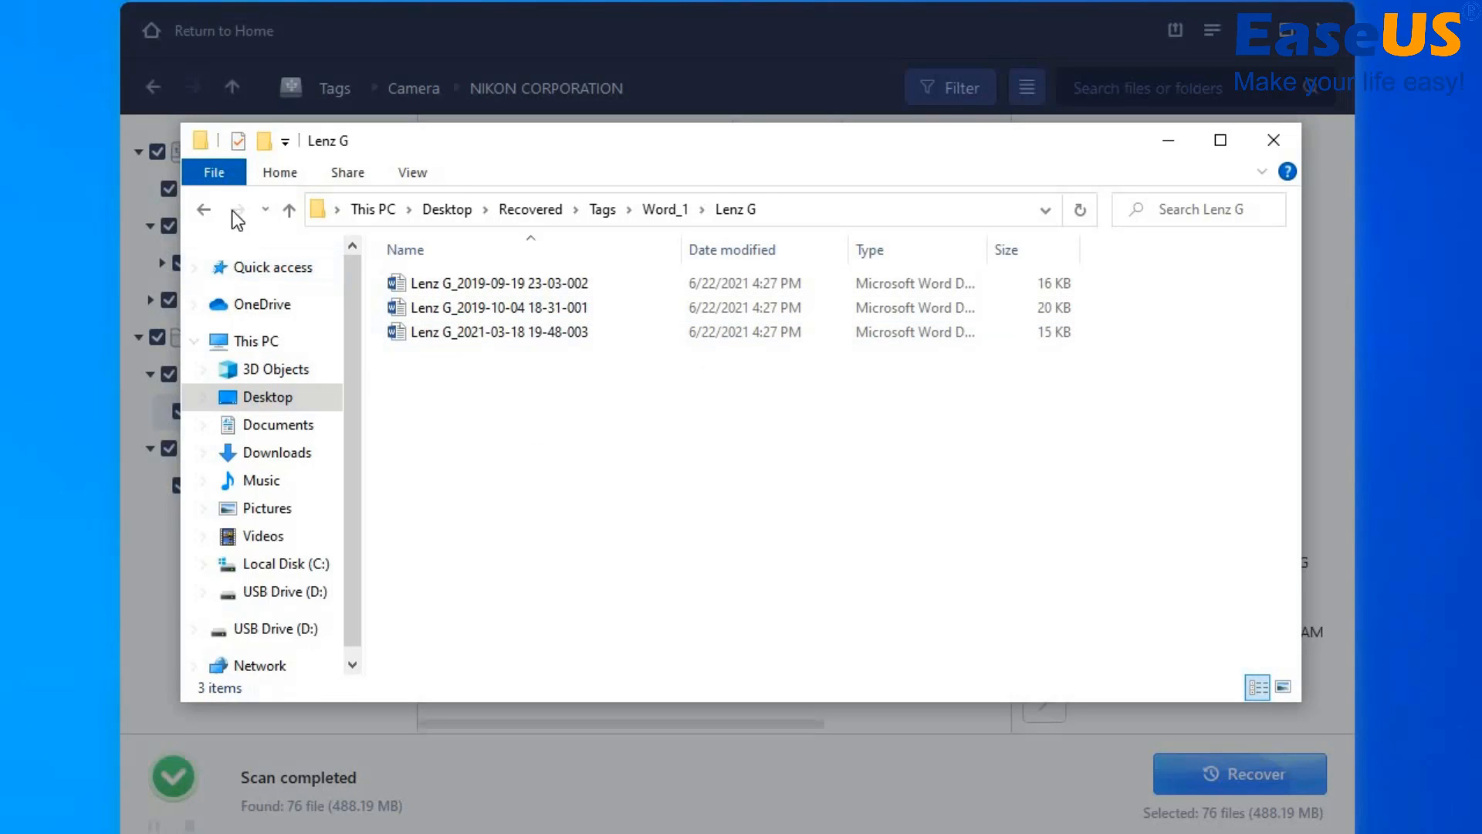
click(204, 209)
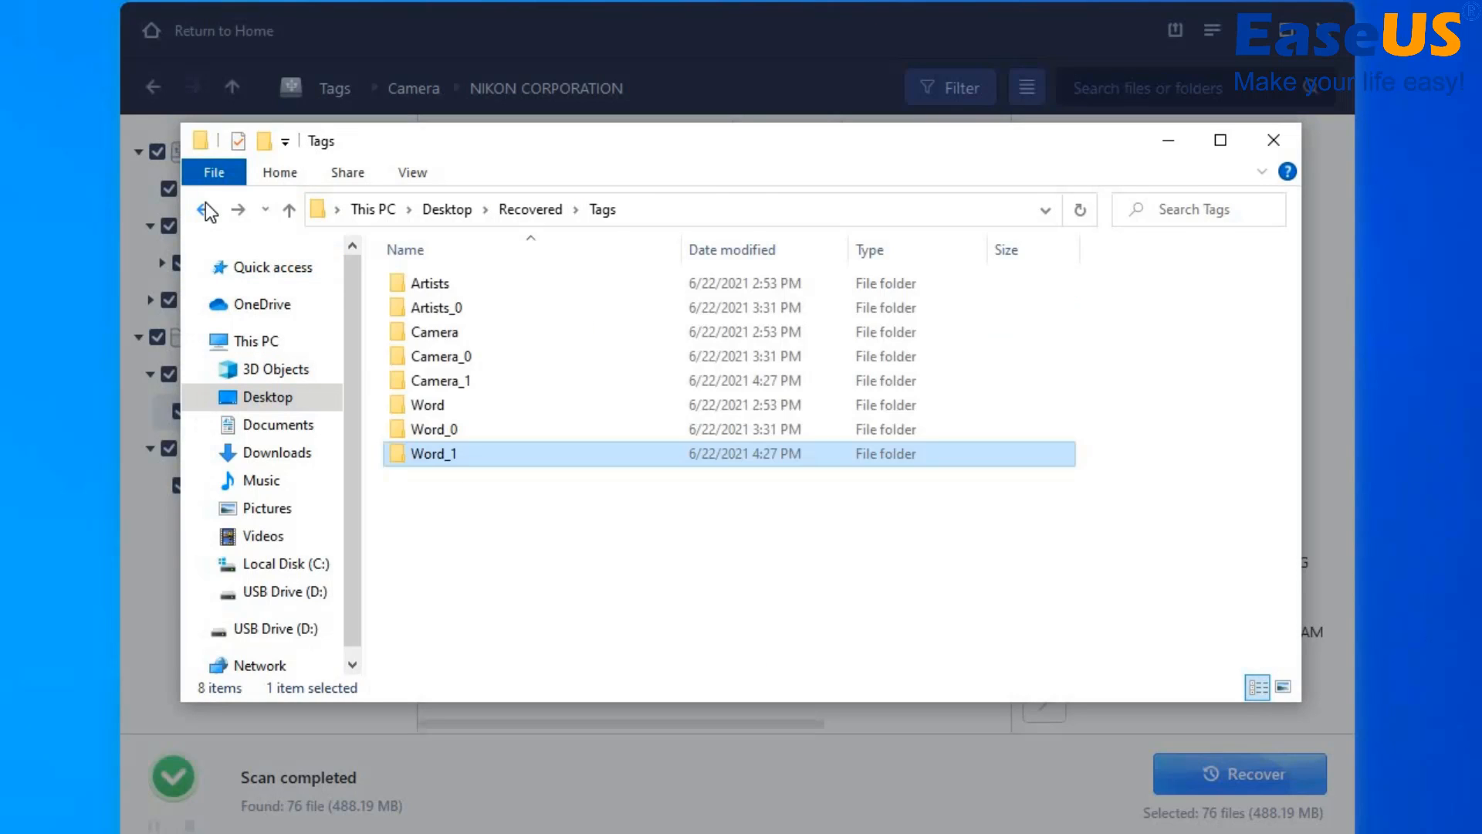
click(202, 208)
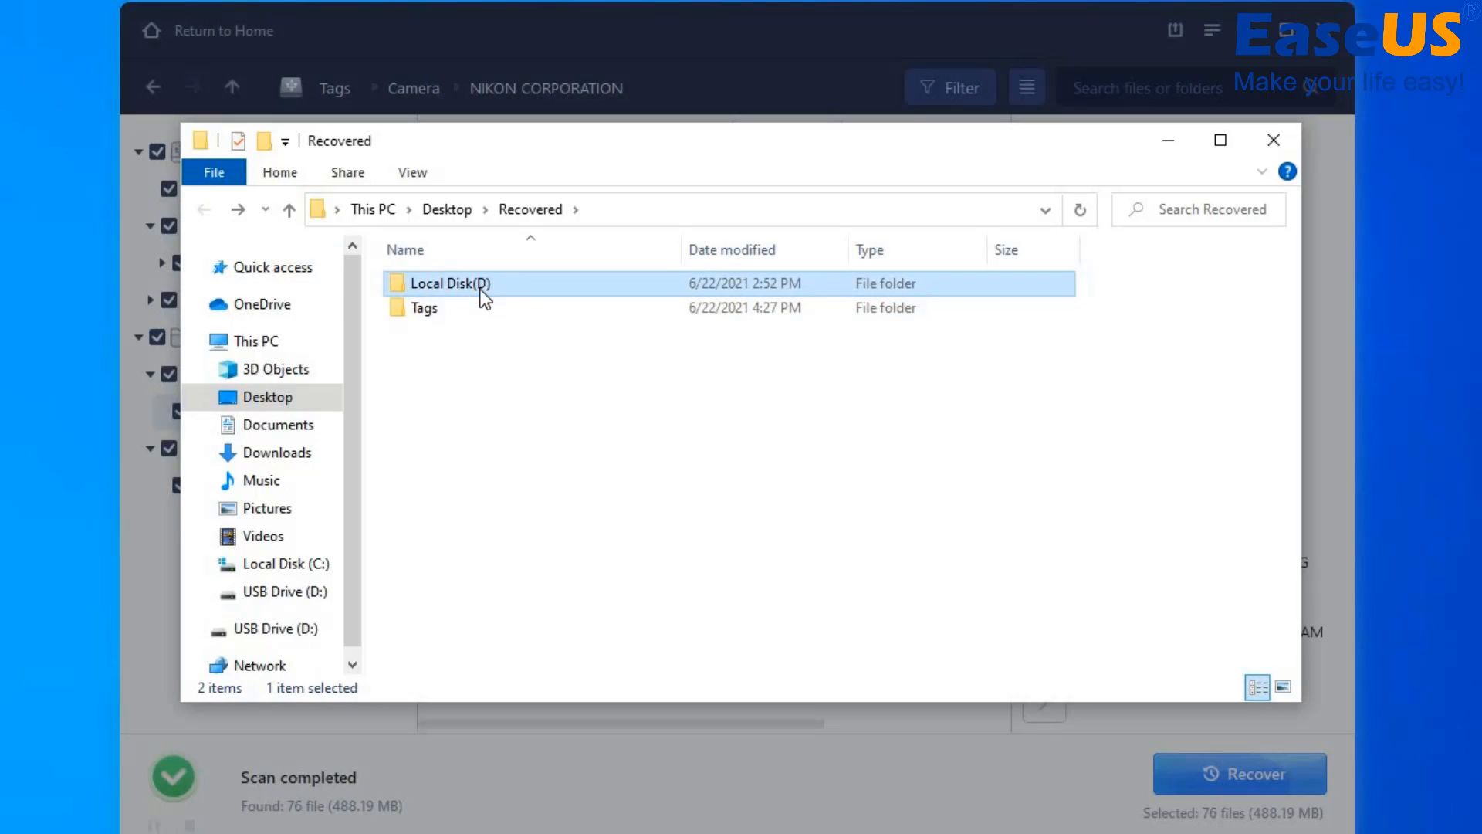
- Browse Local Disk(D) Deleted Files and Existing Files, then close the Explorer window
double_click(448, 283)
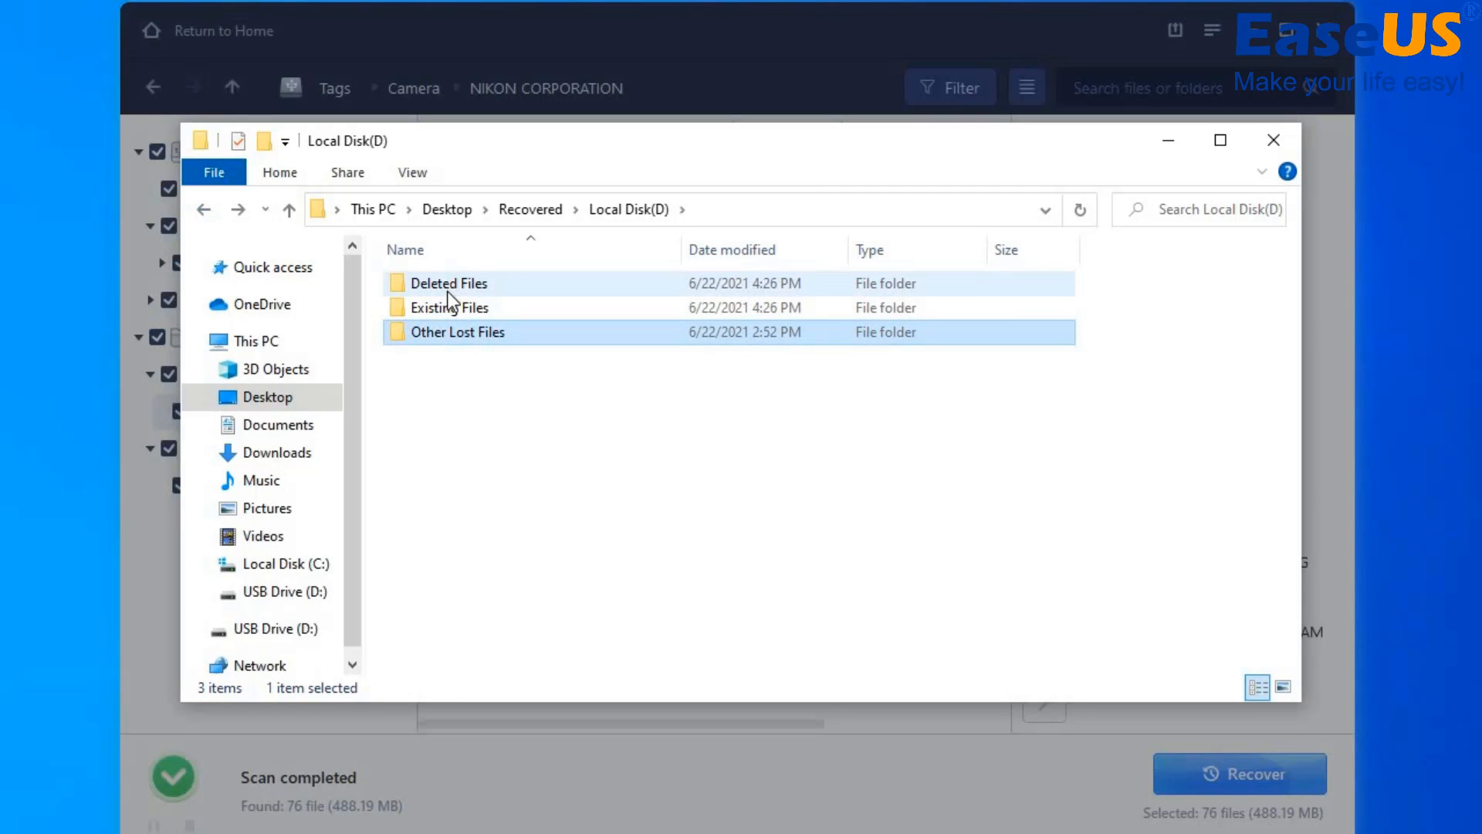
double_click(447, 282)
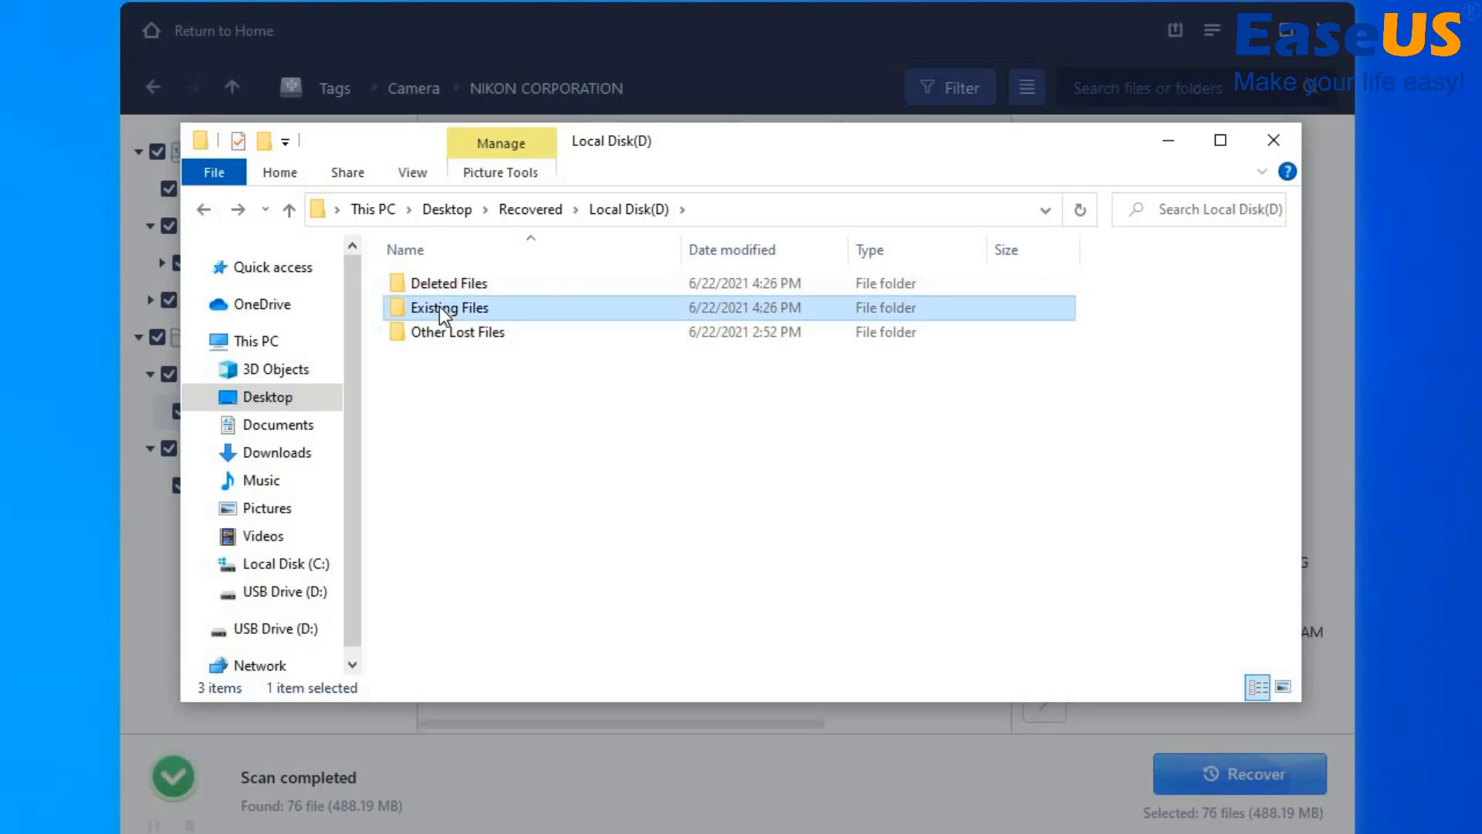
double_click(448, 308)
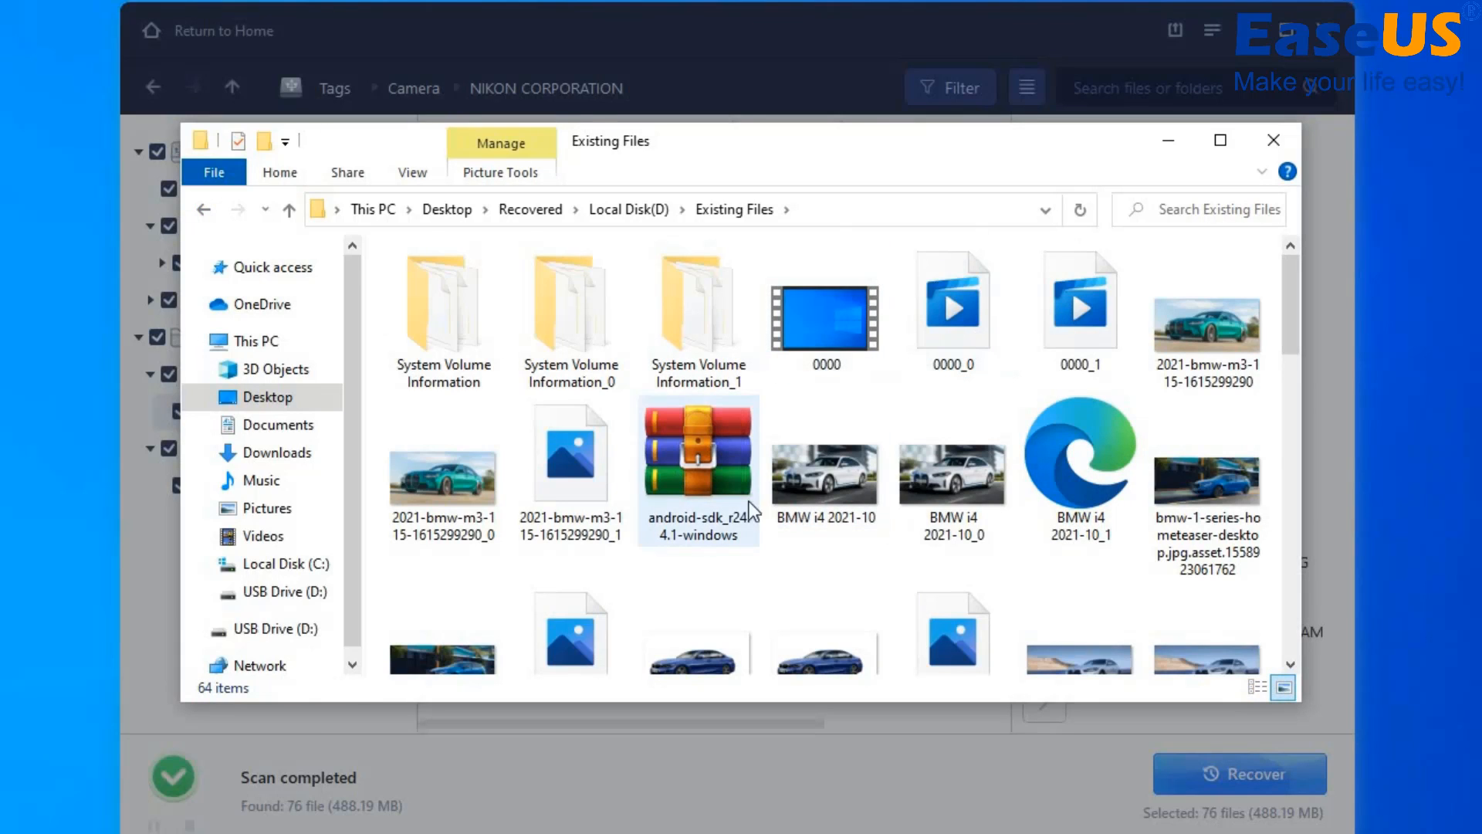
double_click(825, 472)
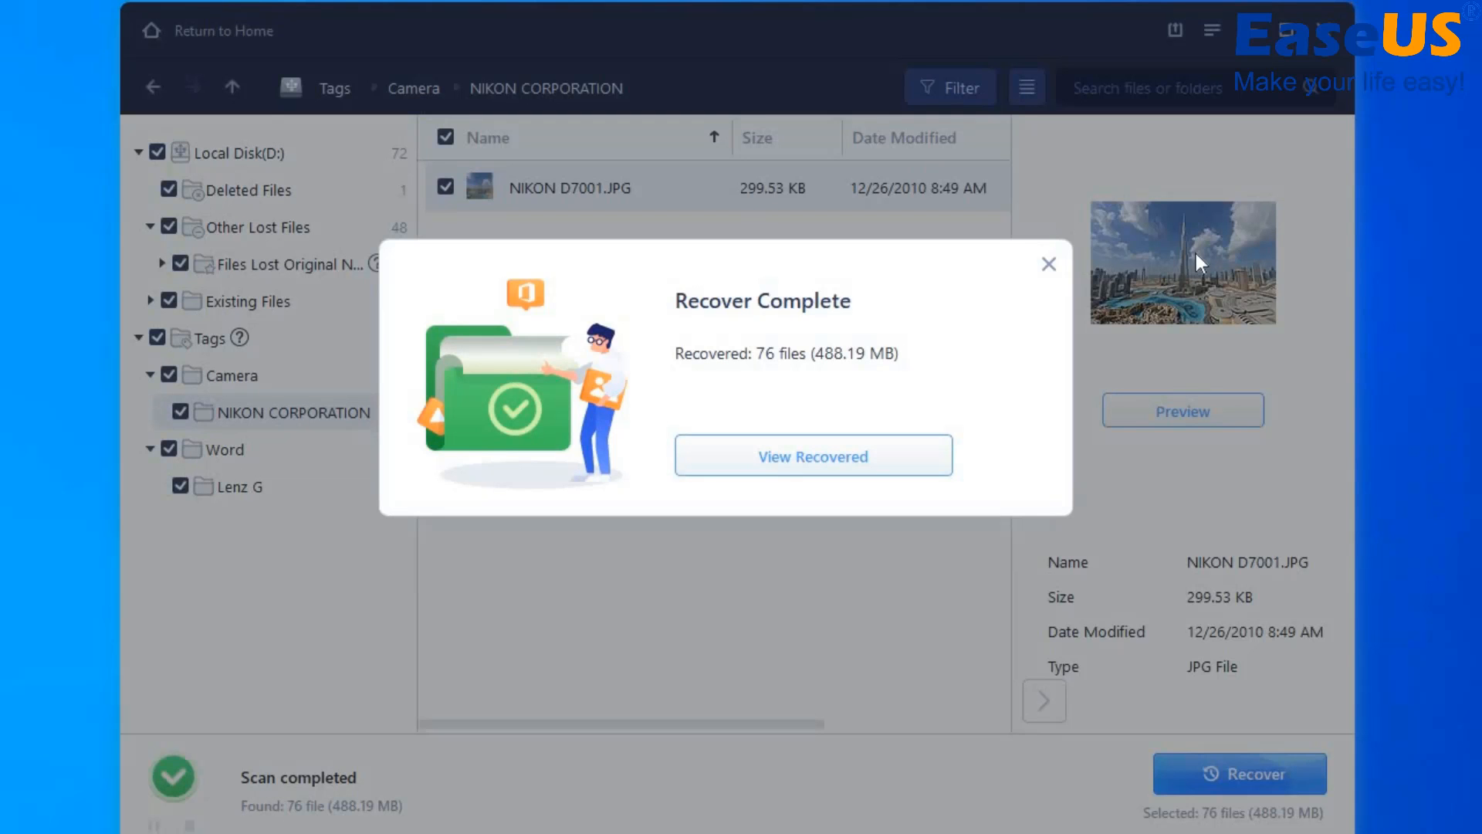
mouse_move(340, 525)
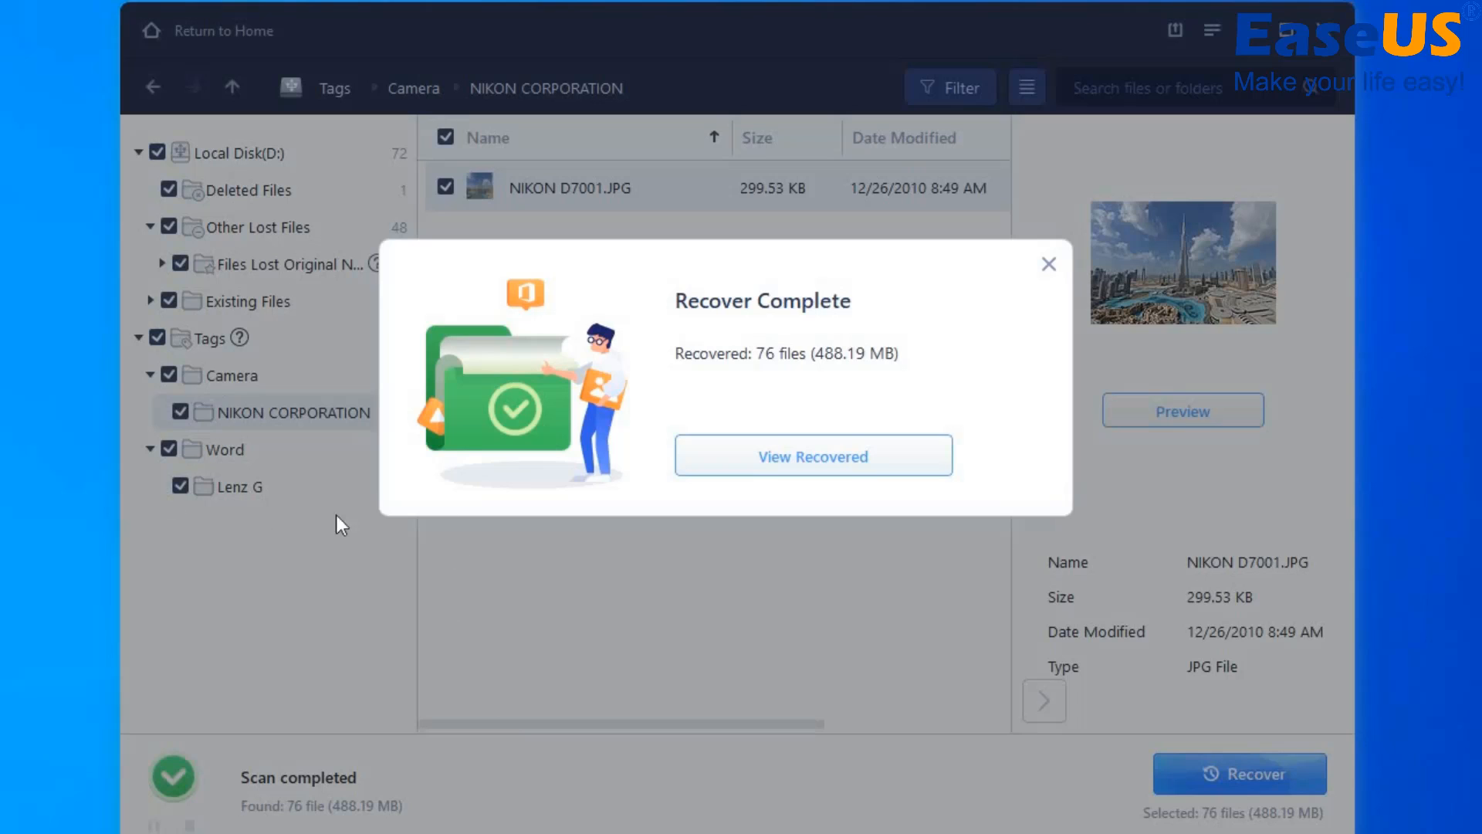
- Close the recovery summary and confirm USB Drive (D:) shows 'This folder is empty'
click(812, 455)
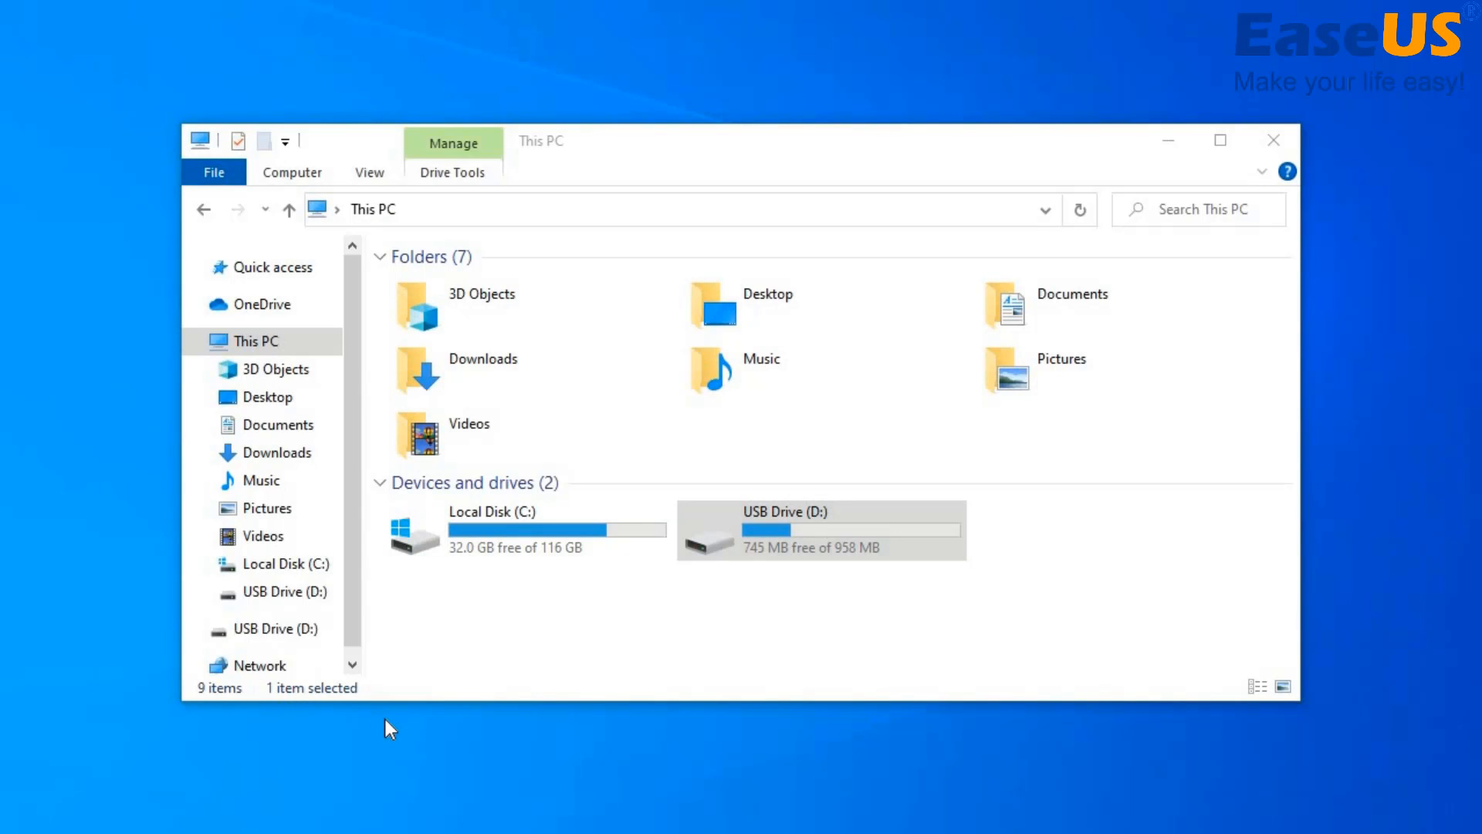
click(818, 530)
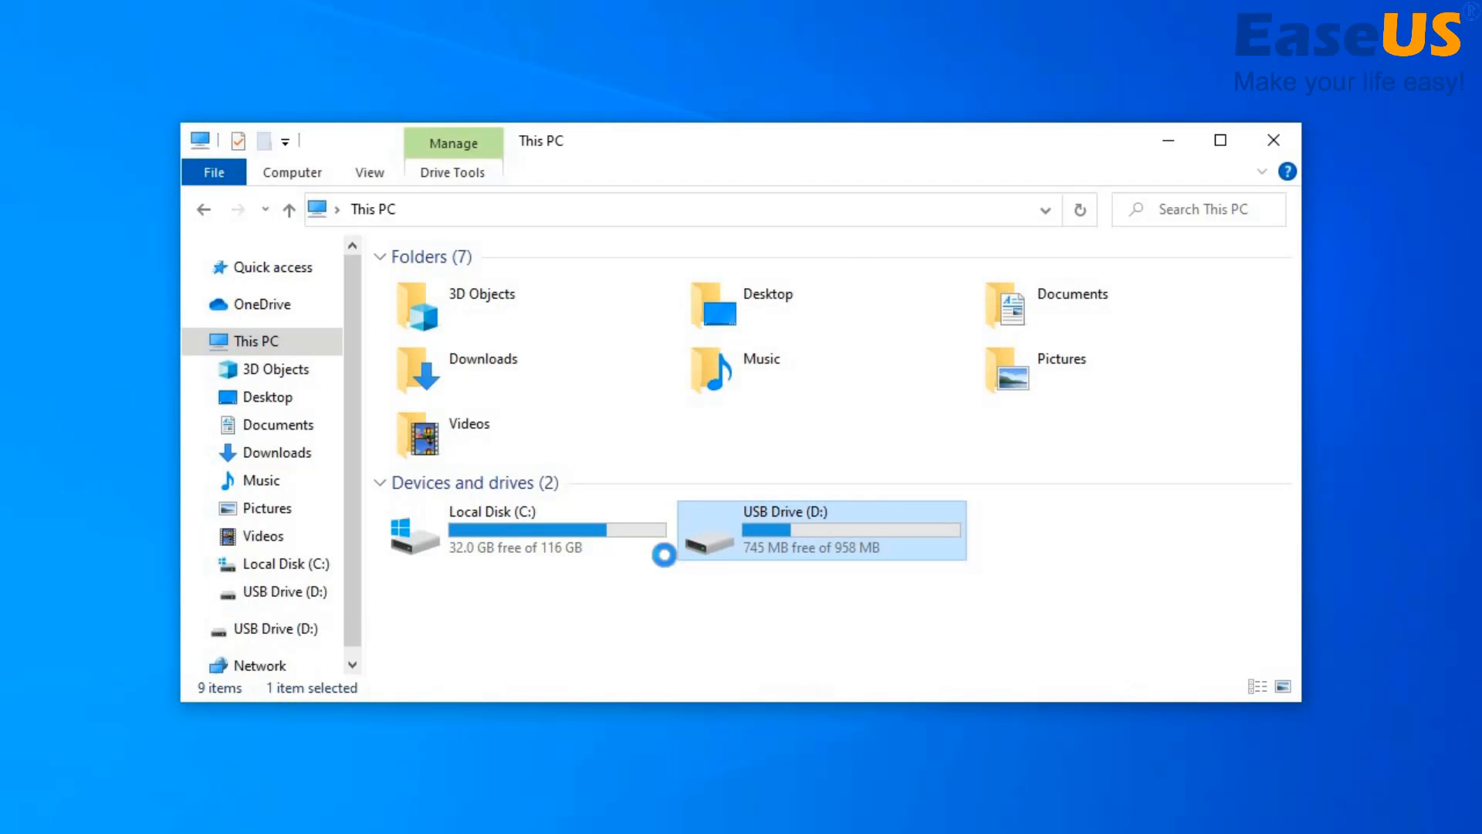
double_click(820, 530)
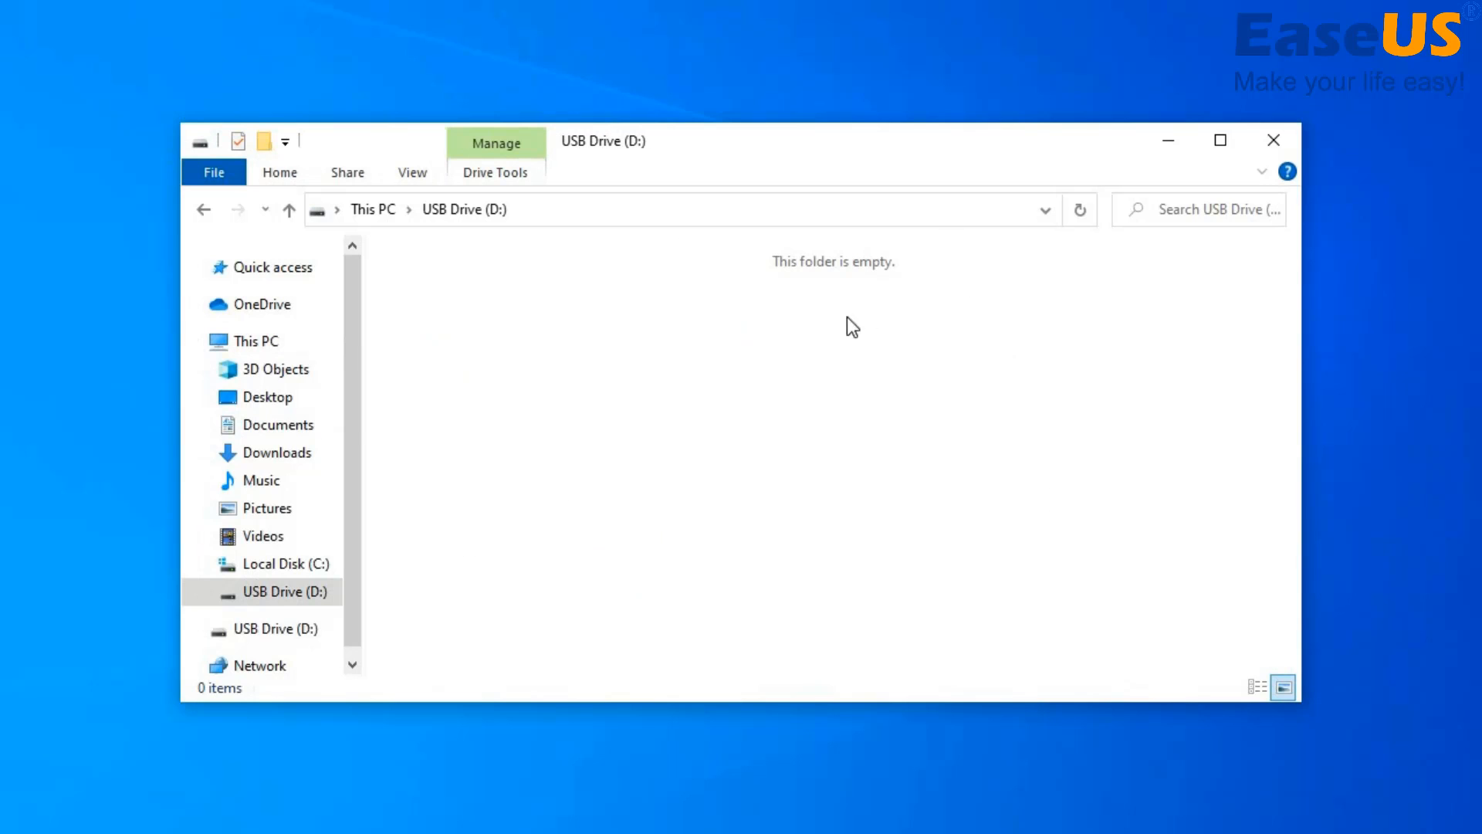
click(257, 340)
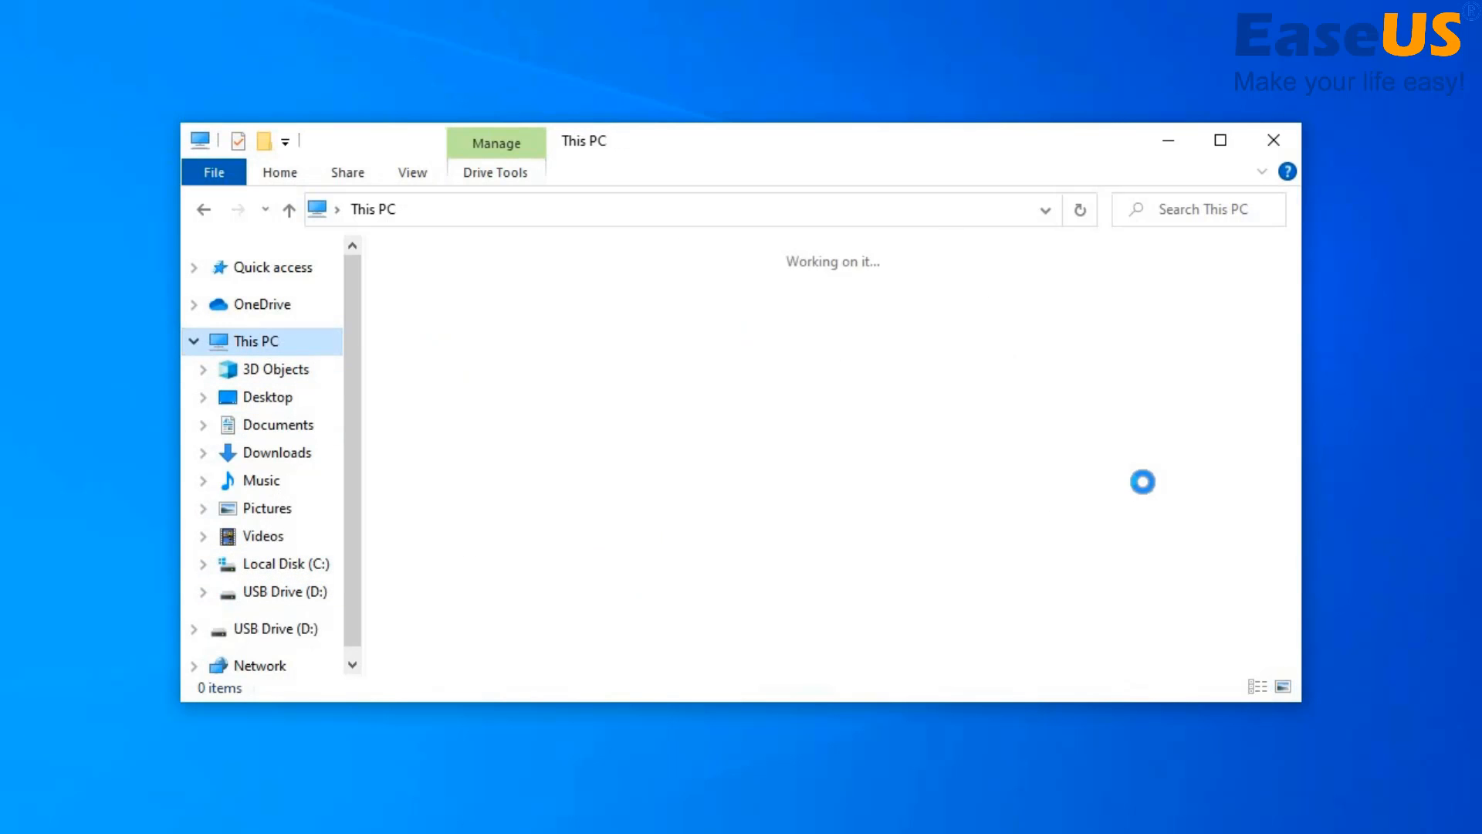
click(819, 529)
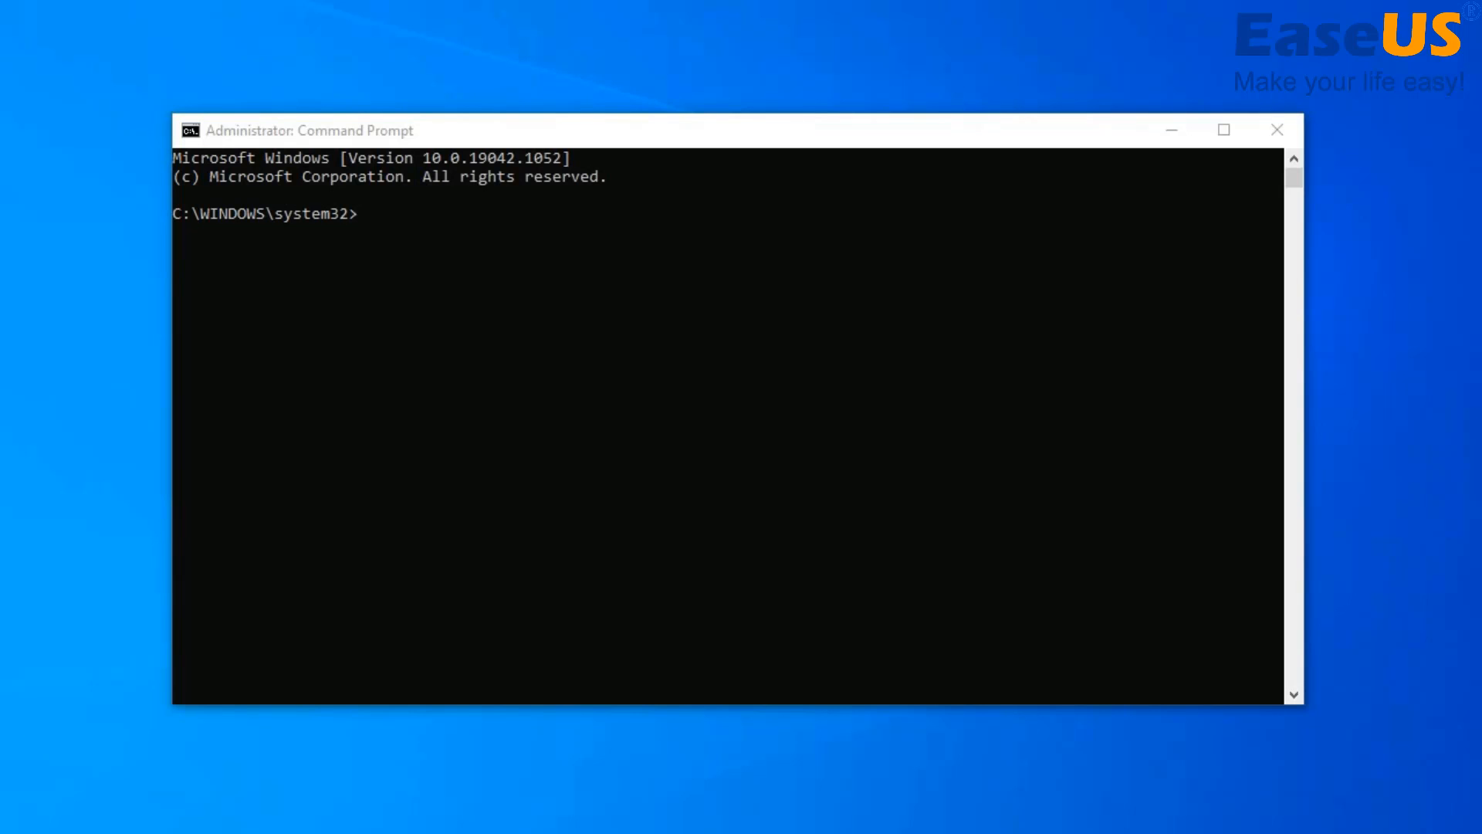
mouse_move(170, 303)
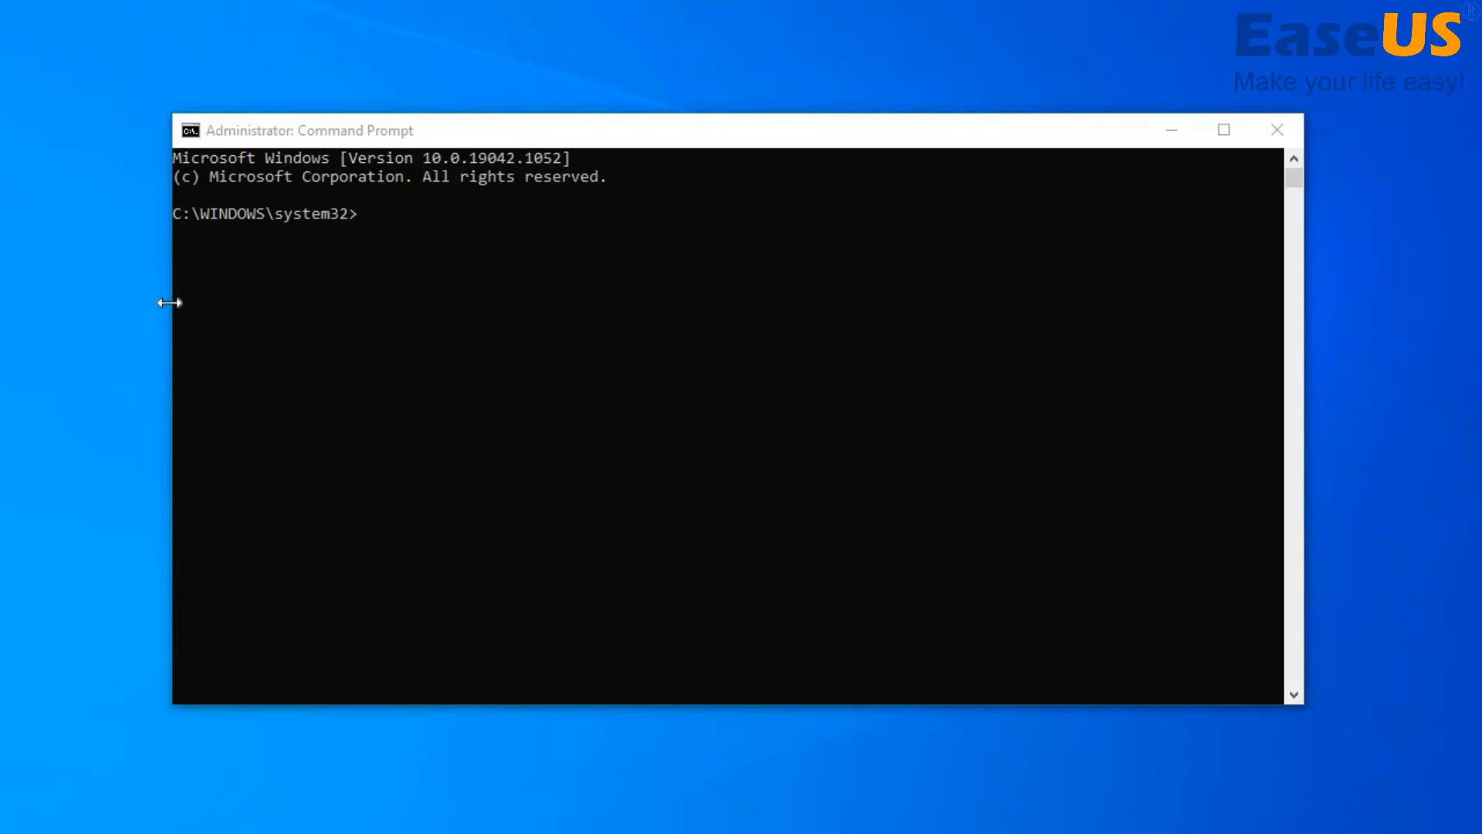
- Run attrib -h -r -s D:\*.* /s /d to unhide every file and folder on D:
click(445, 213)
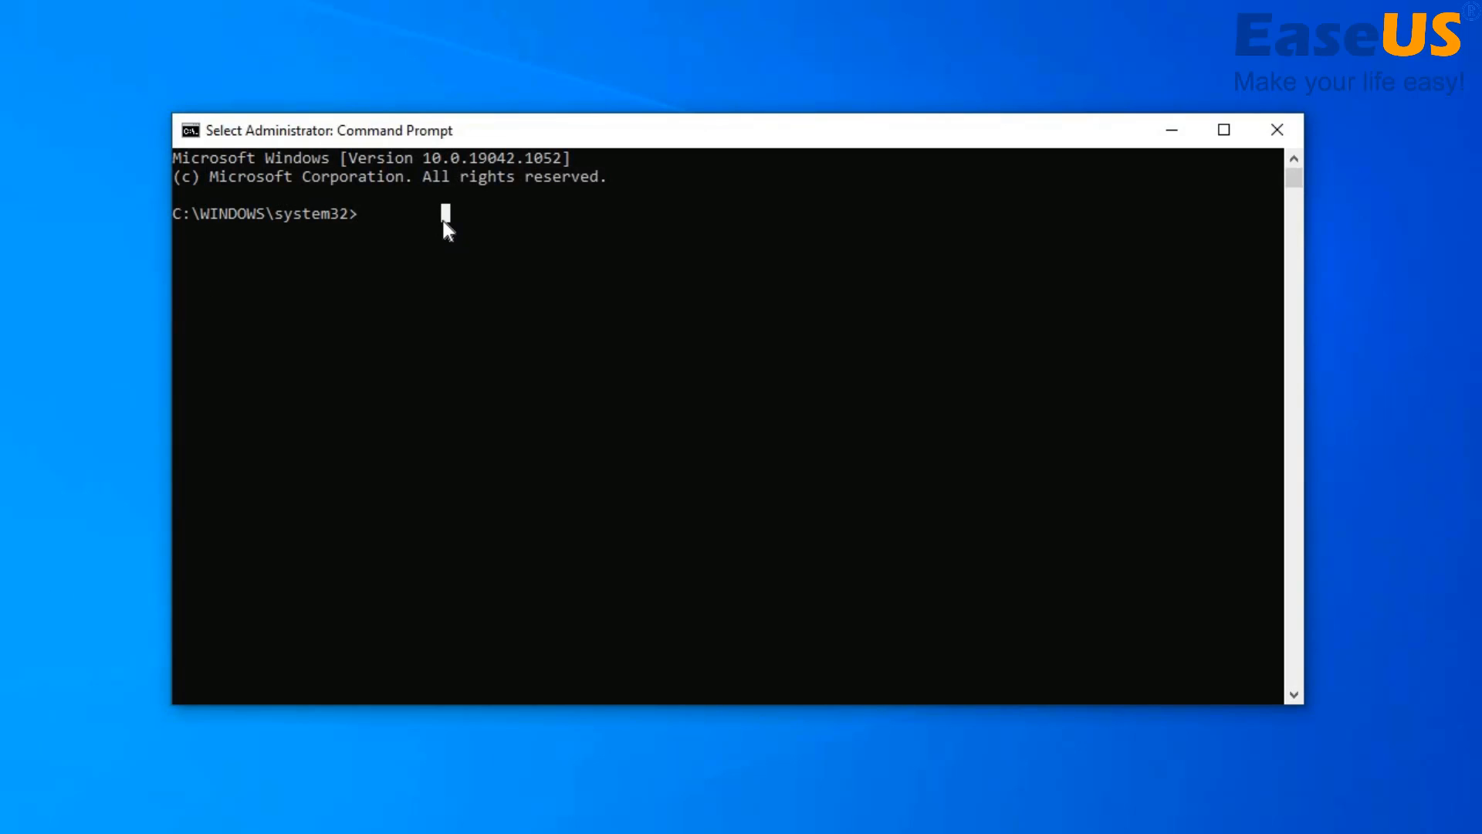
text(a)
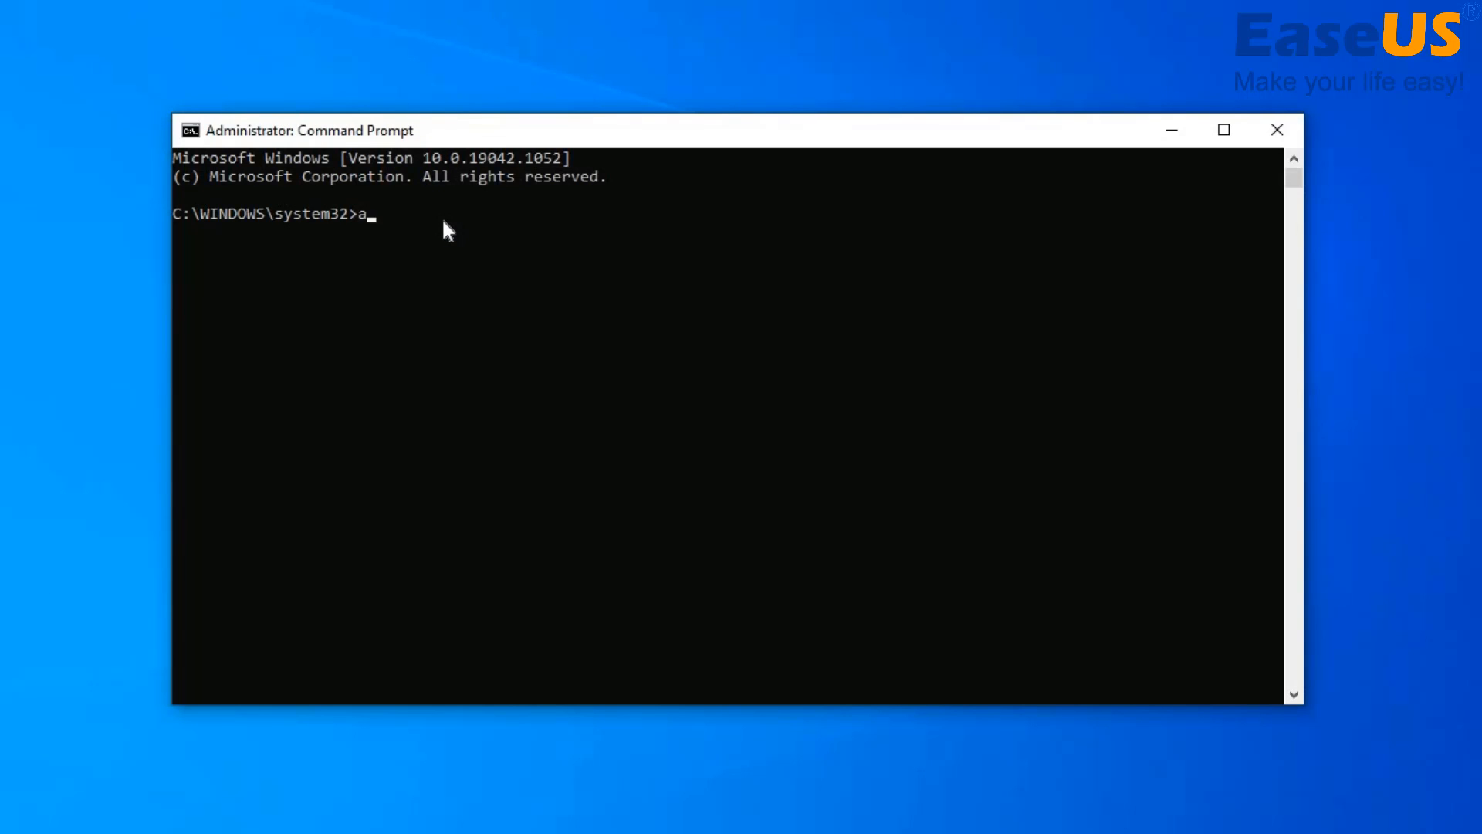
text(ttri)
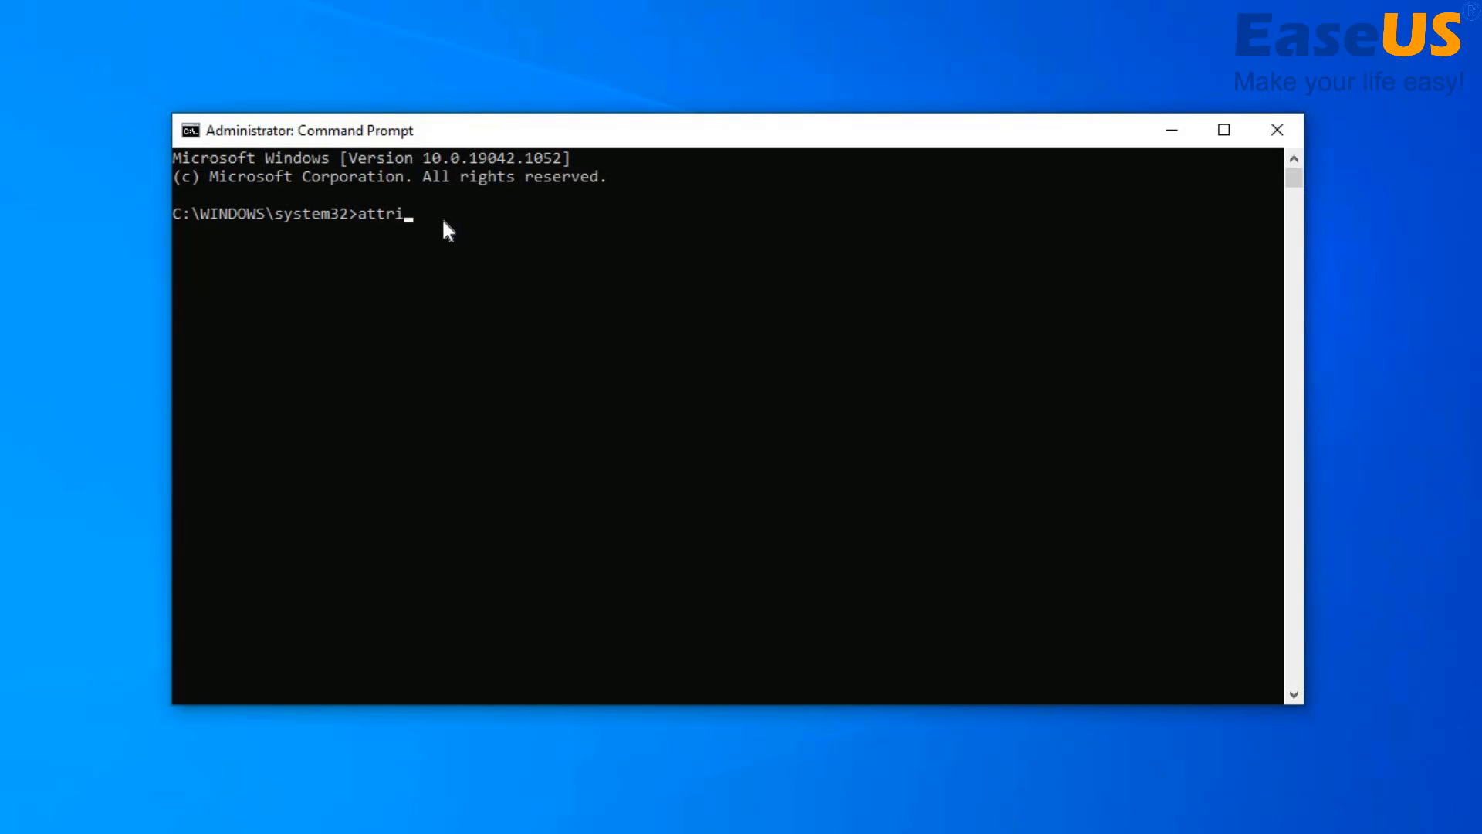
text(b)
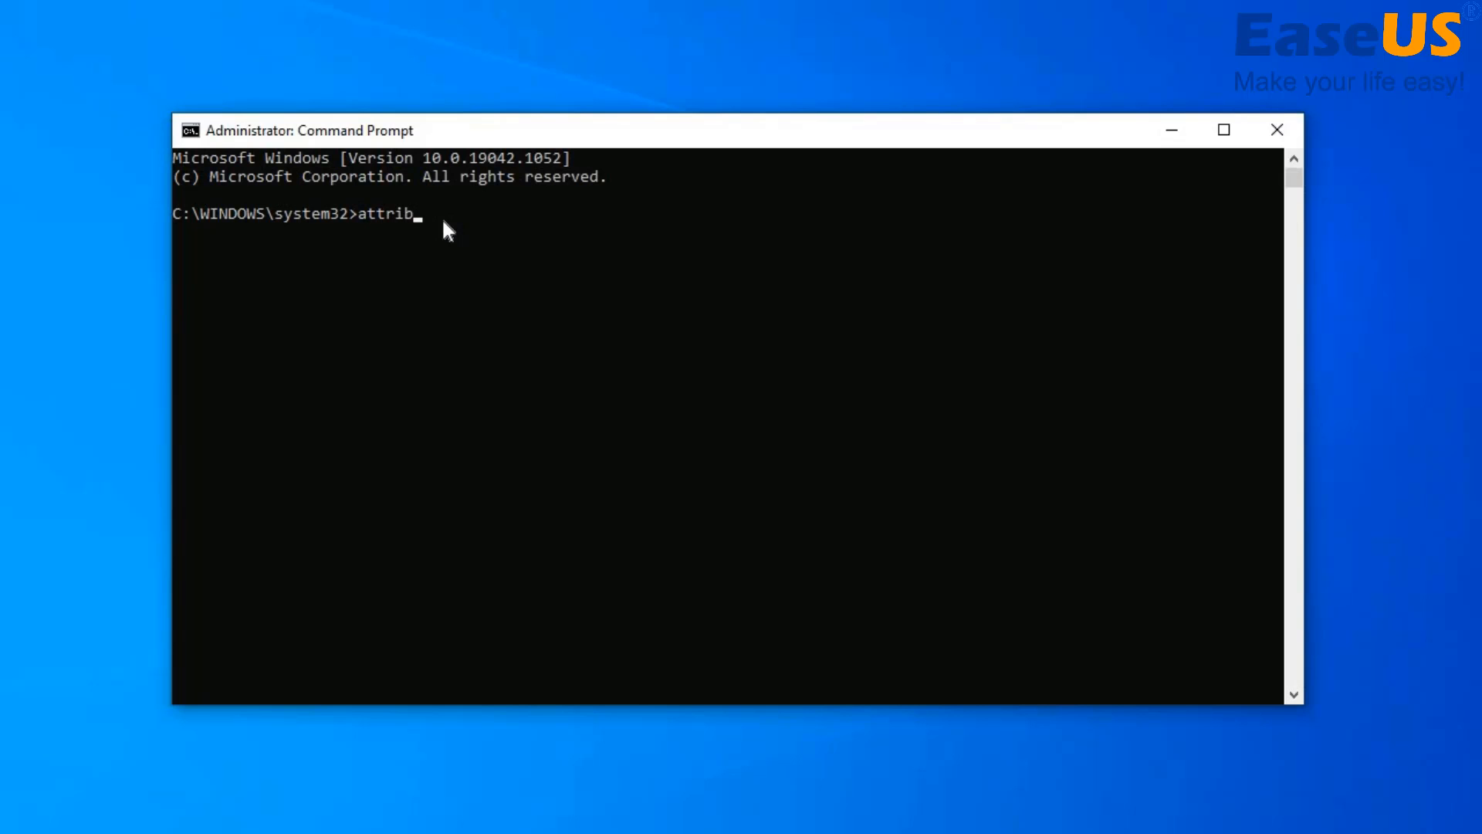
text(-h)
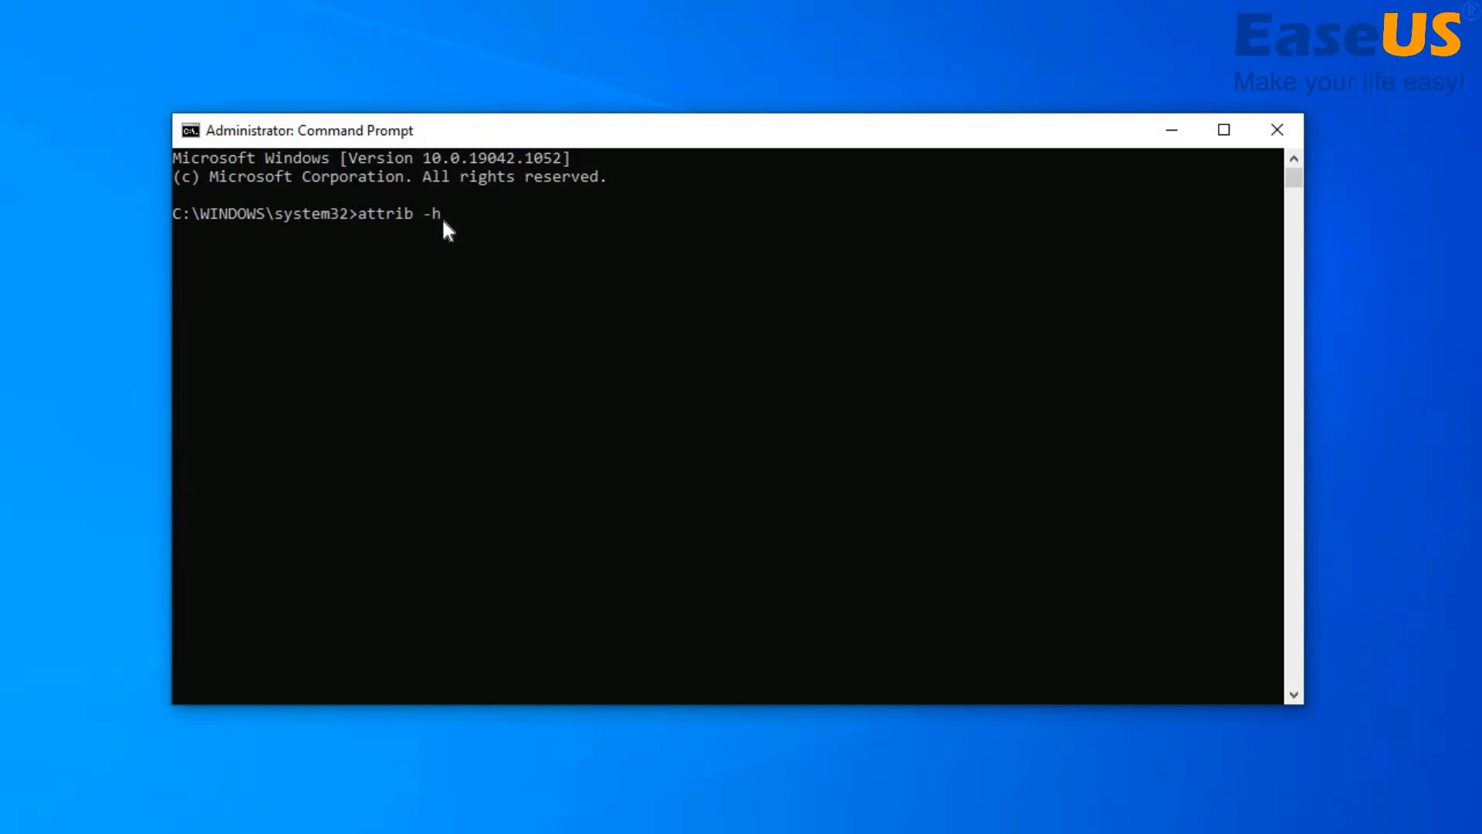
text(-r)
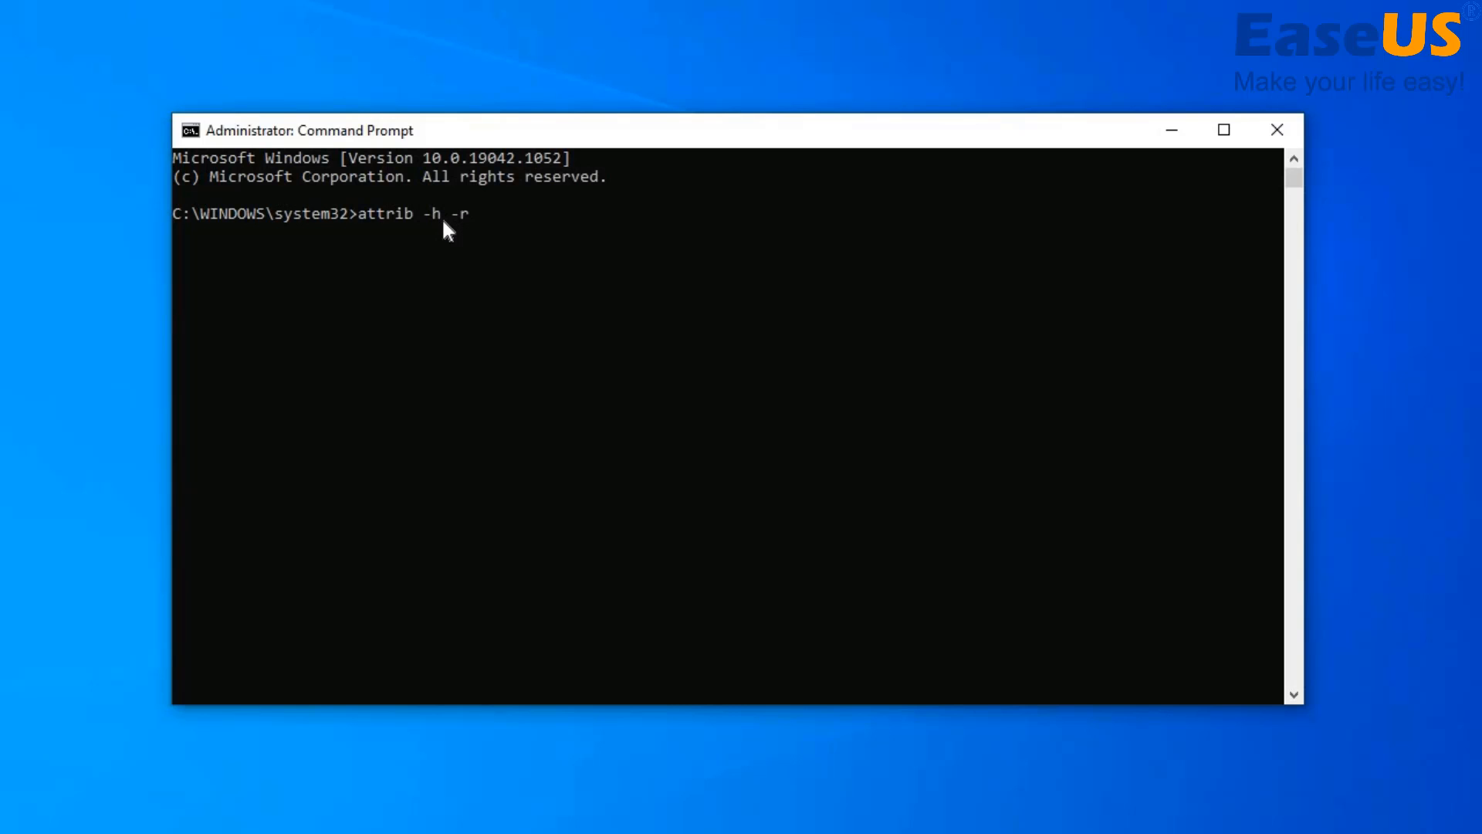
text(-s)
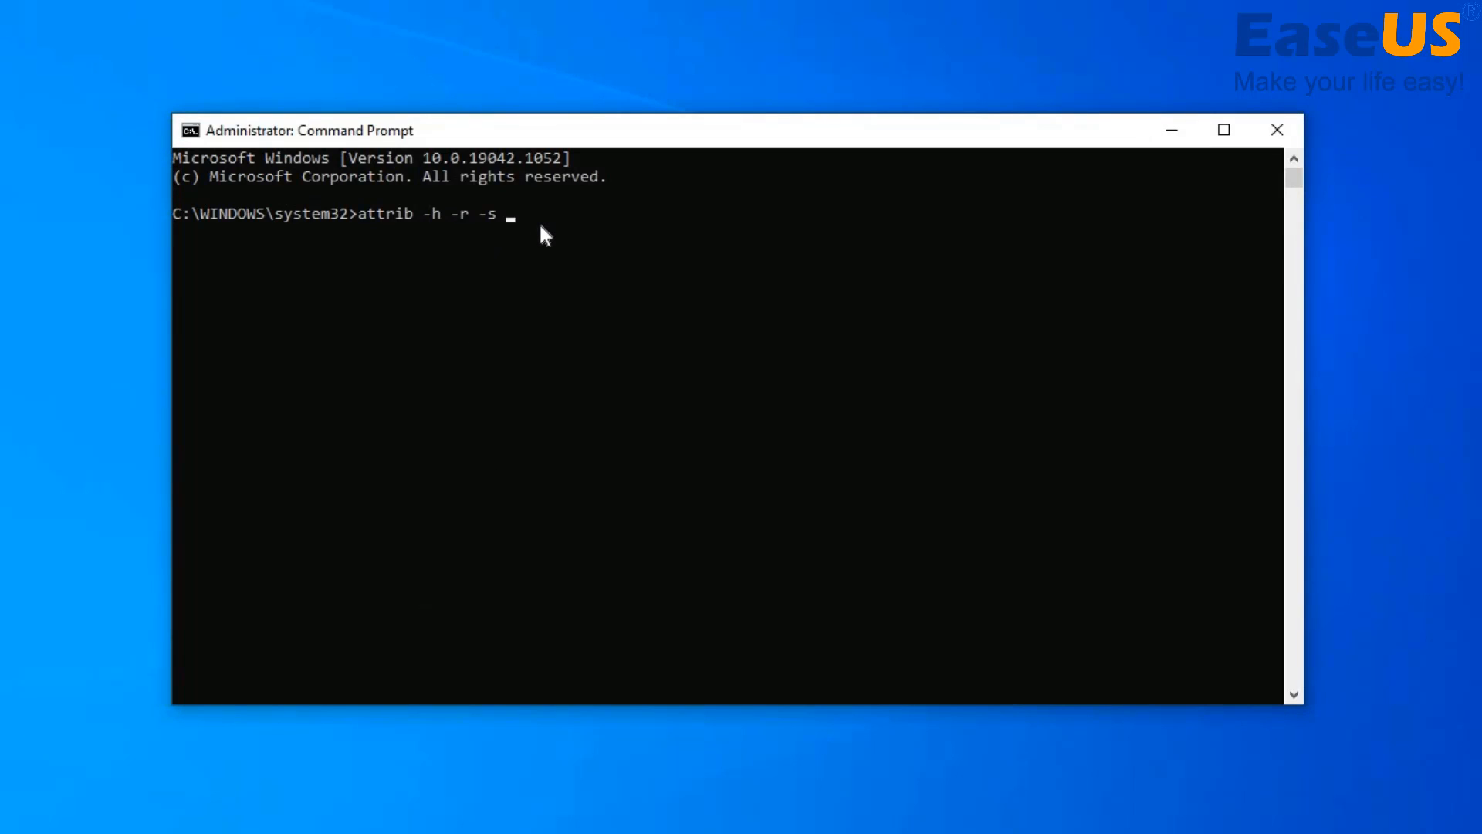
text(D)
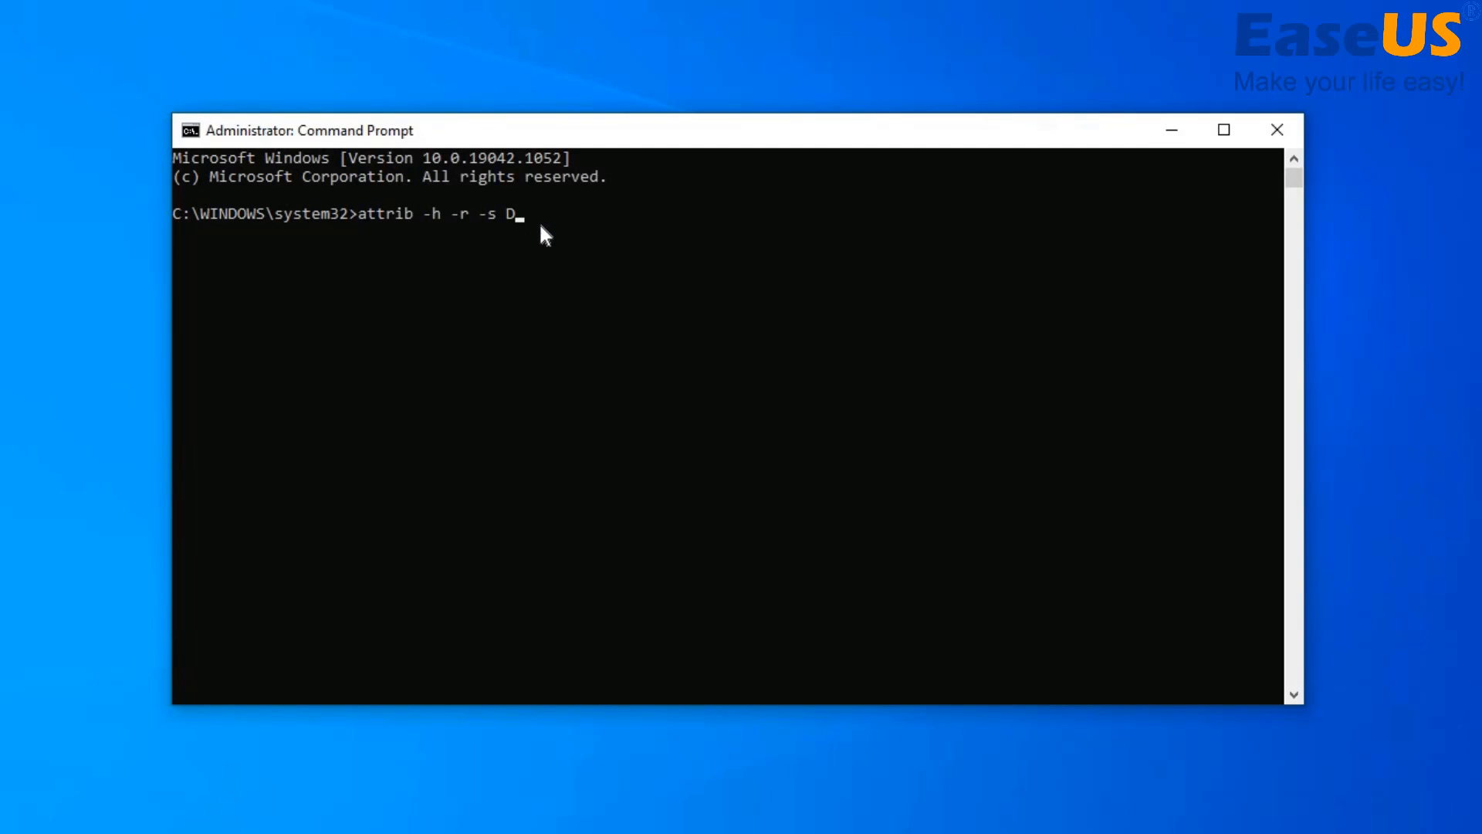
text(:\)
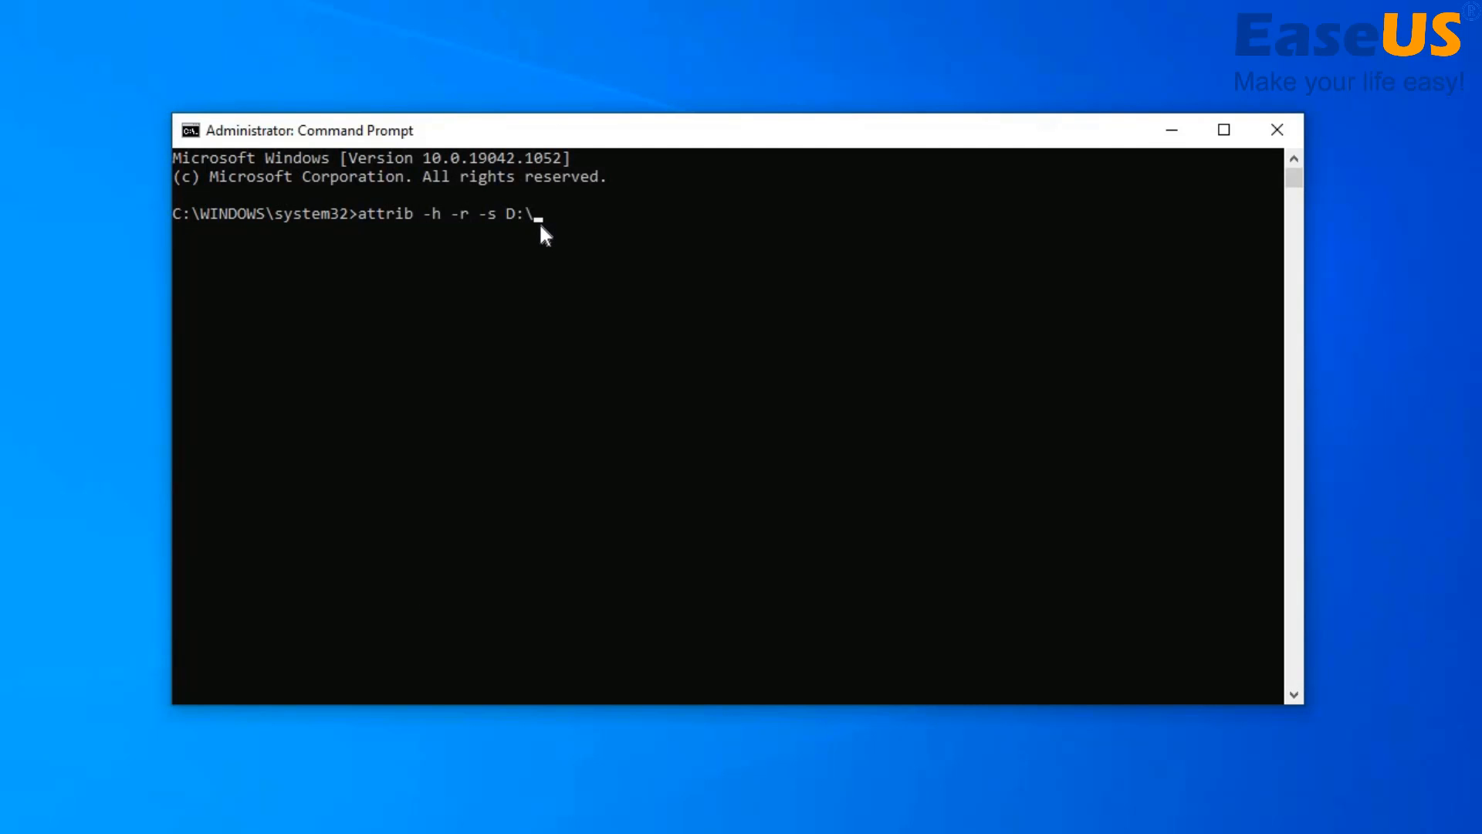
text(*)
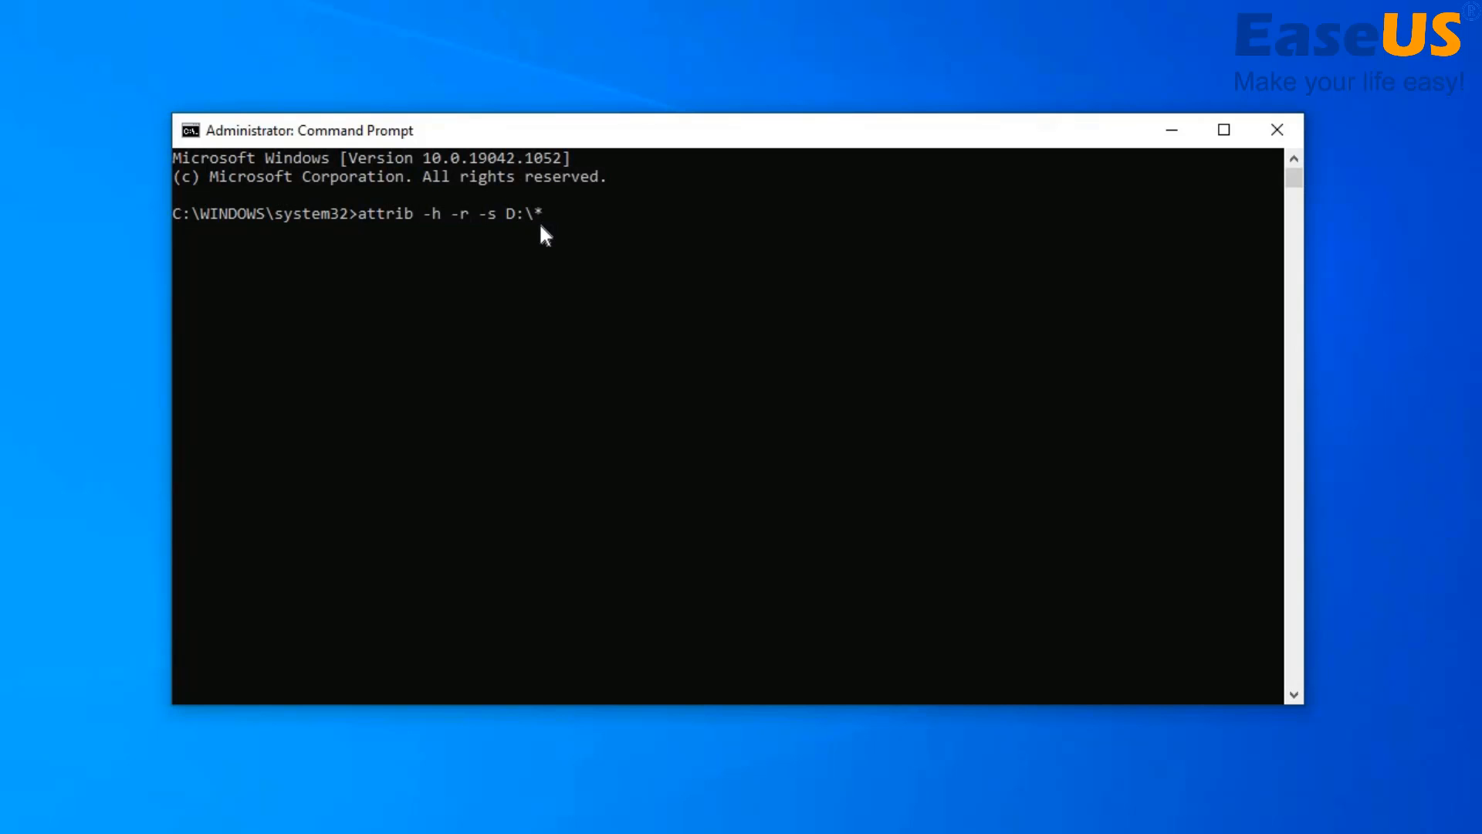
text(.*)
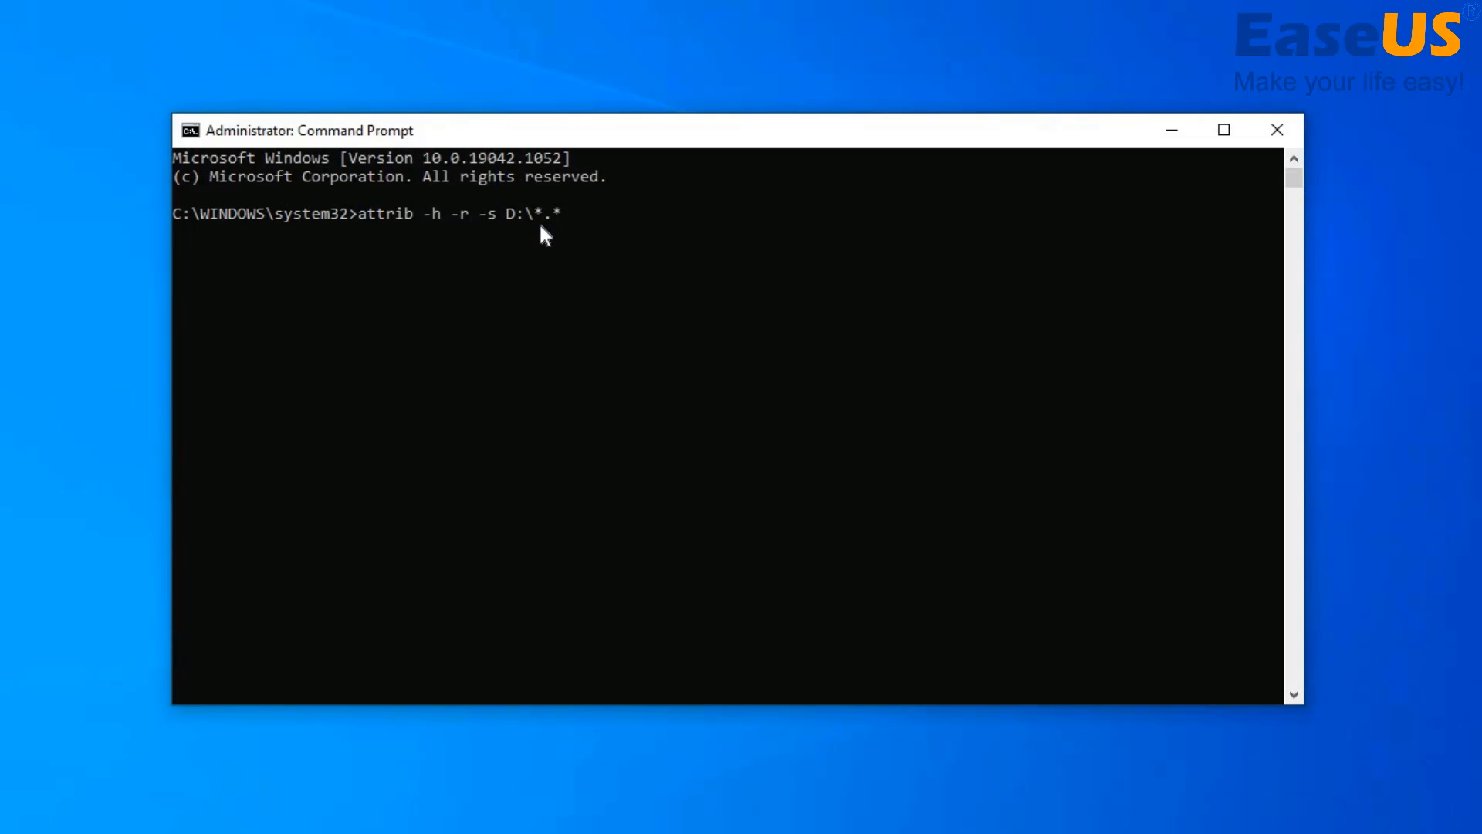
text(/)
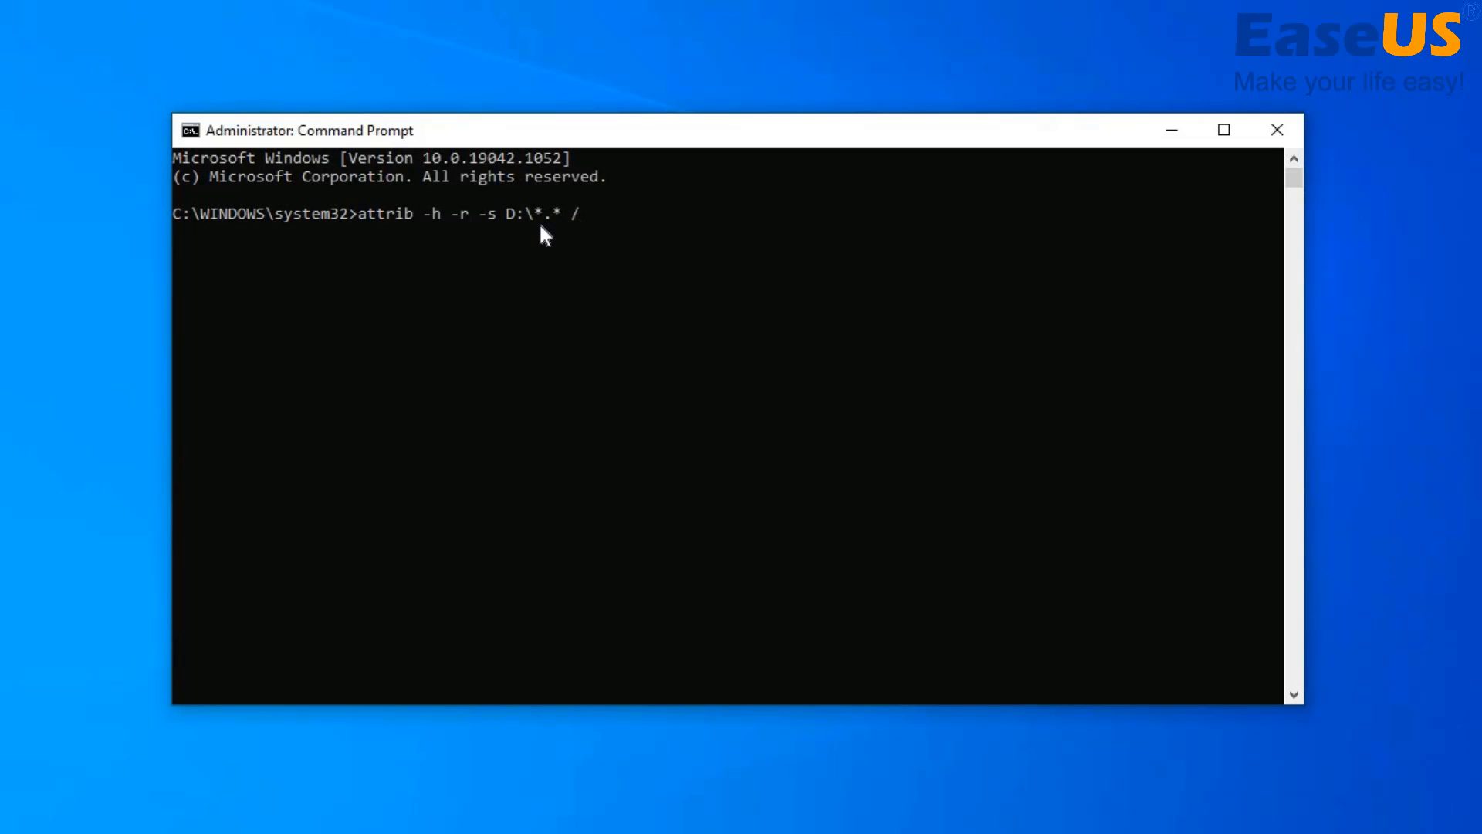
text(s)
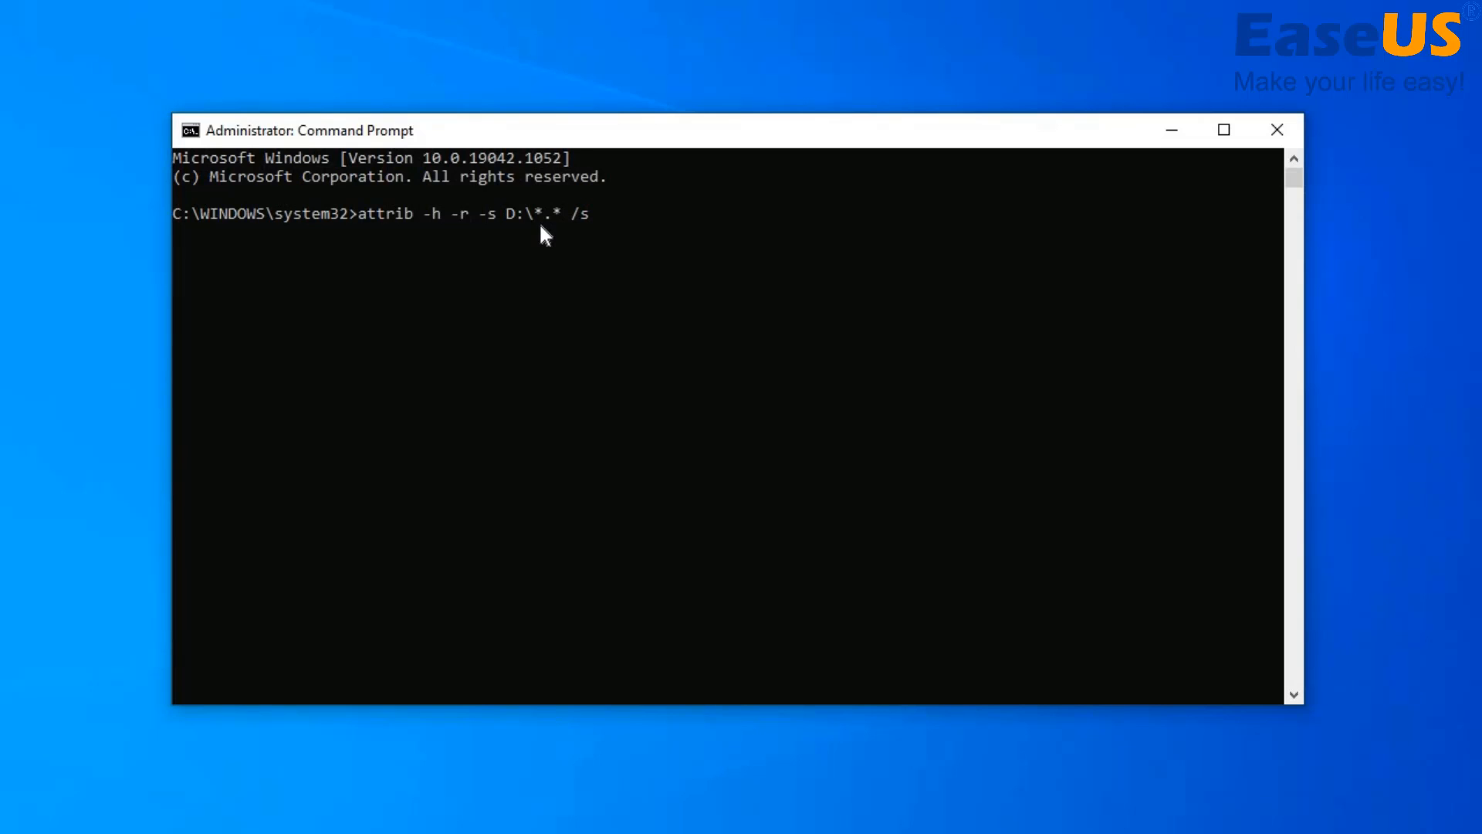
text(/d)
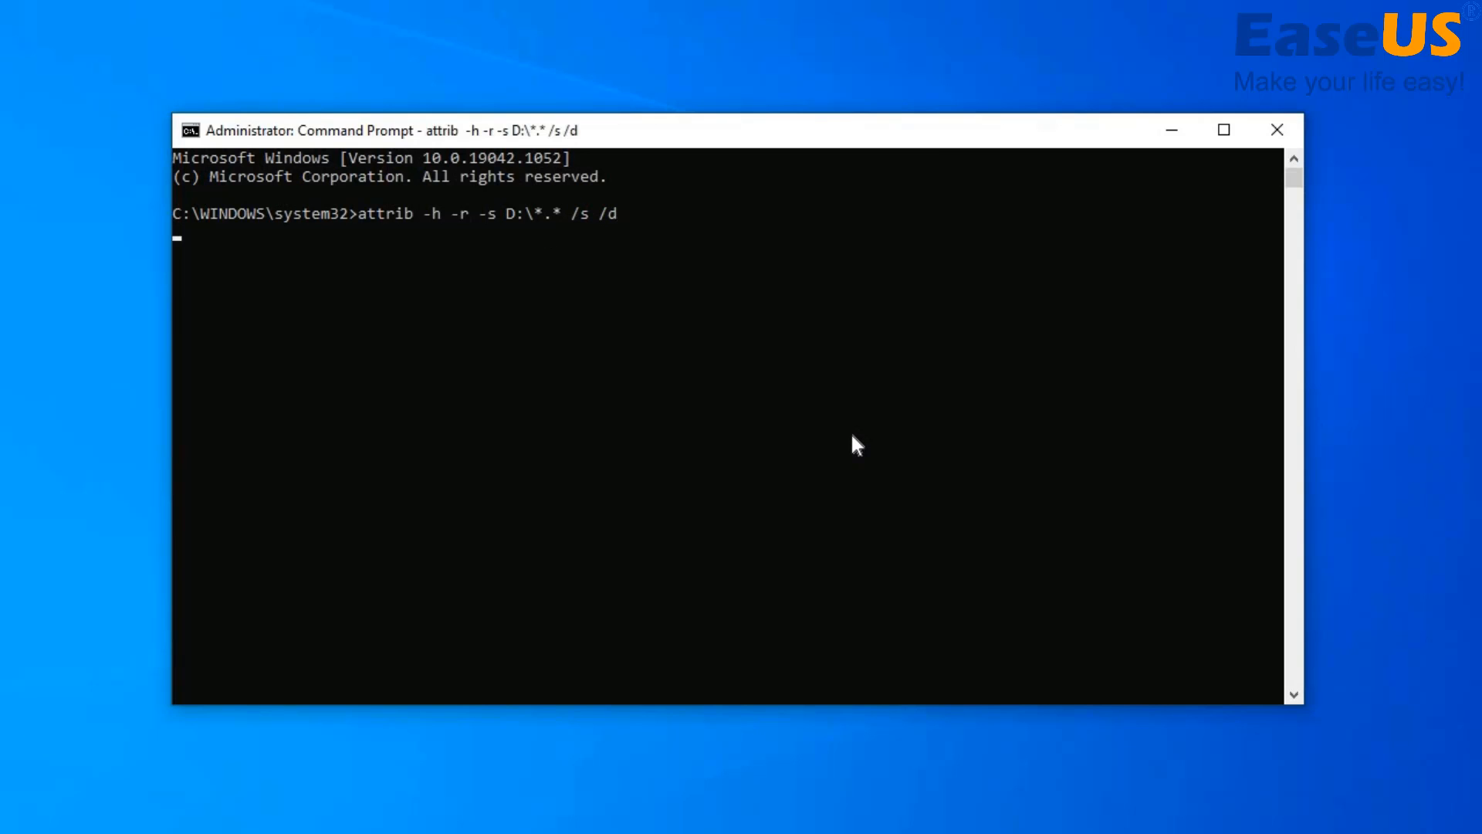
key(Return)
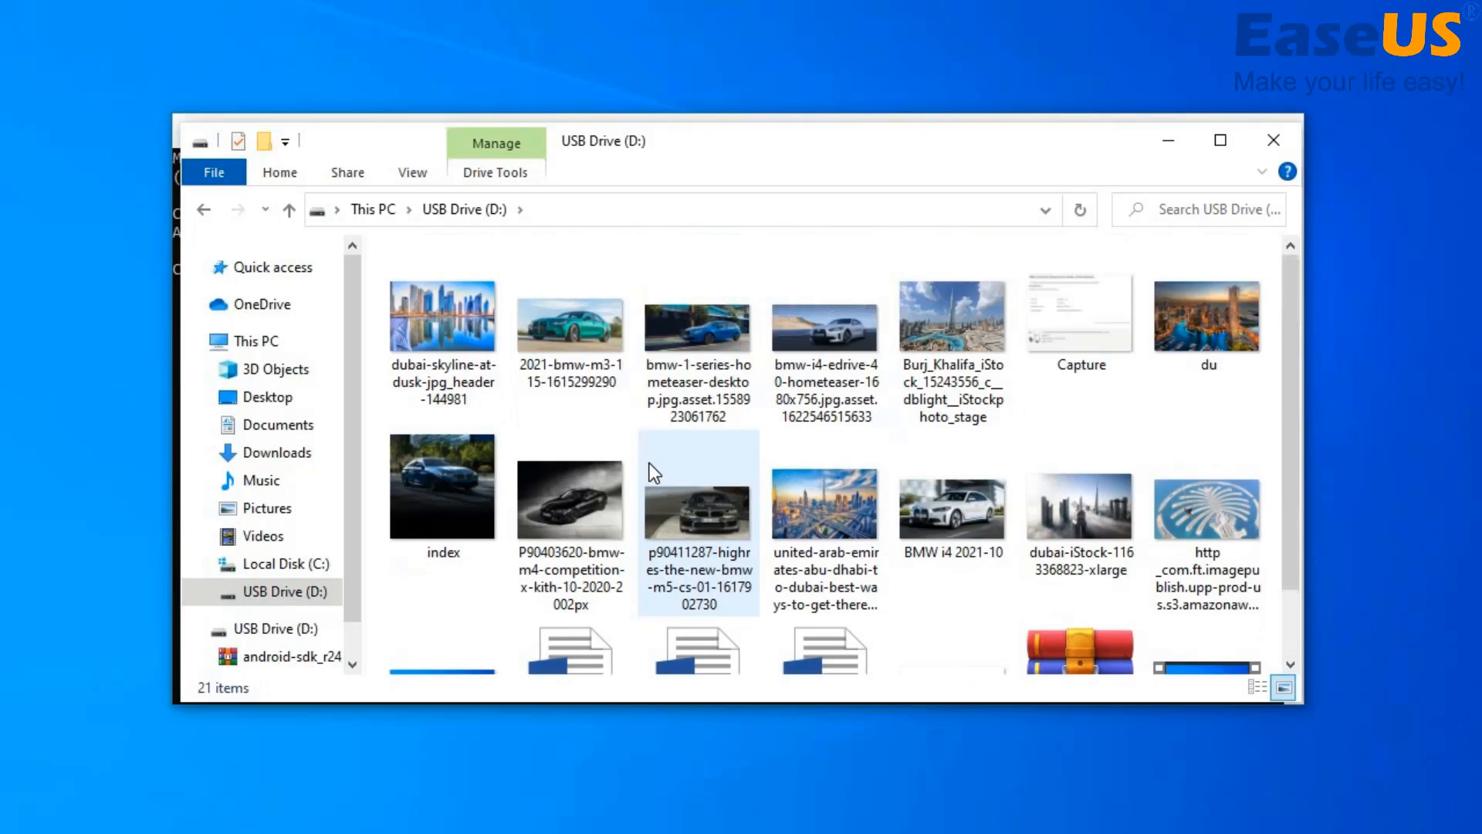
mouse_move(637, 457)
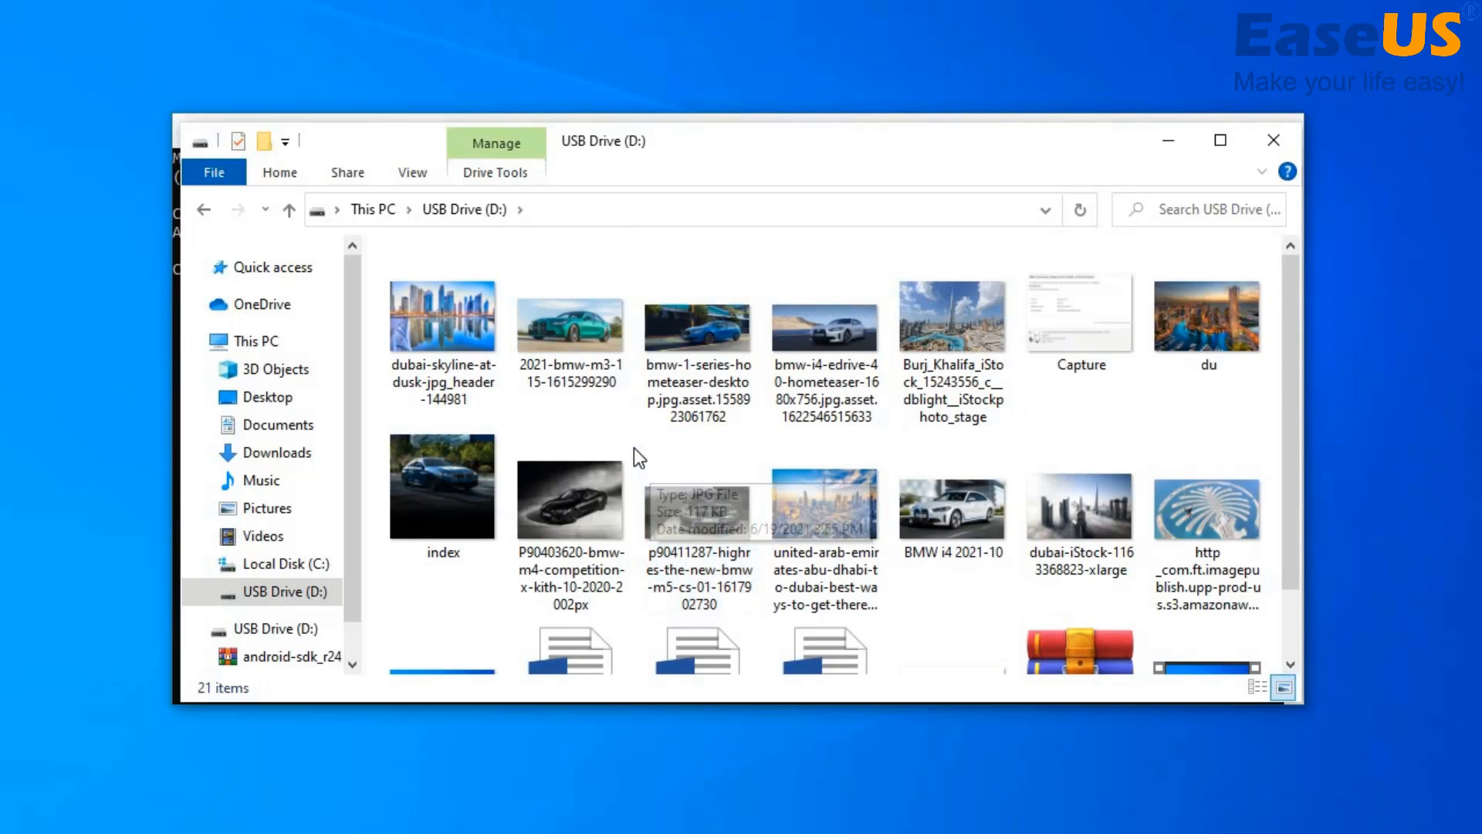
mouse_move(355, 557)
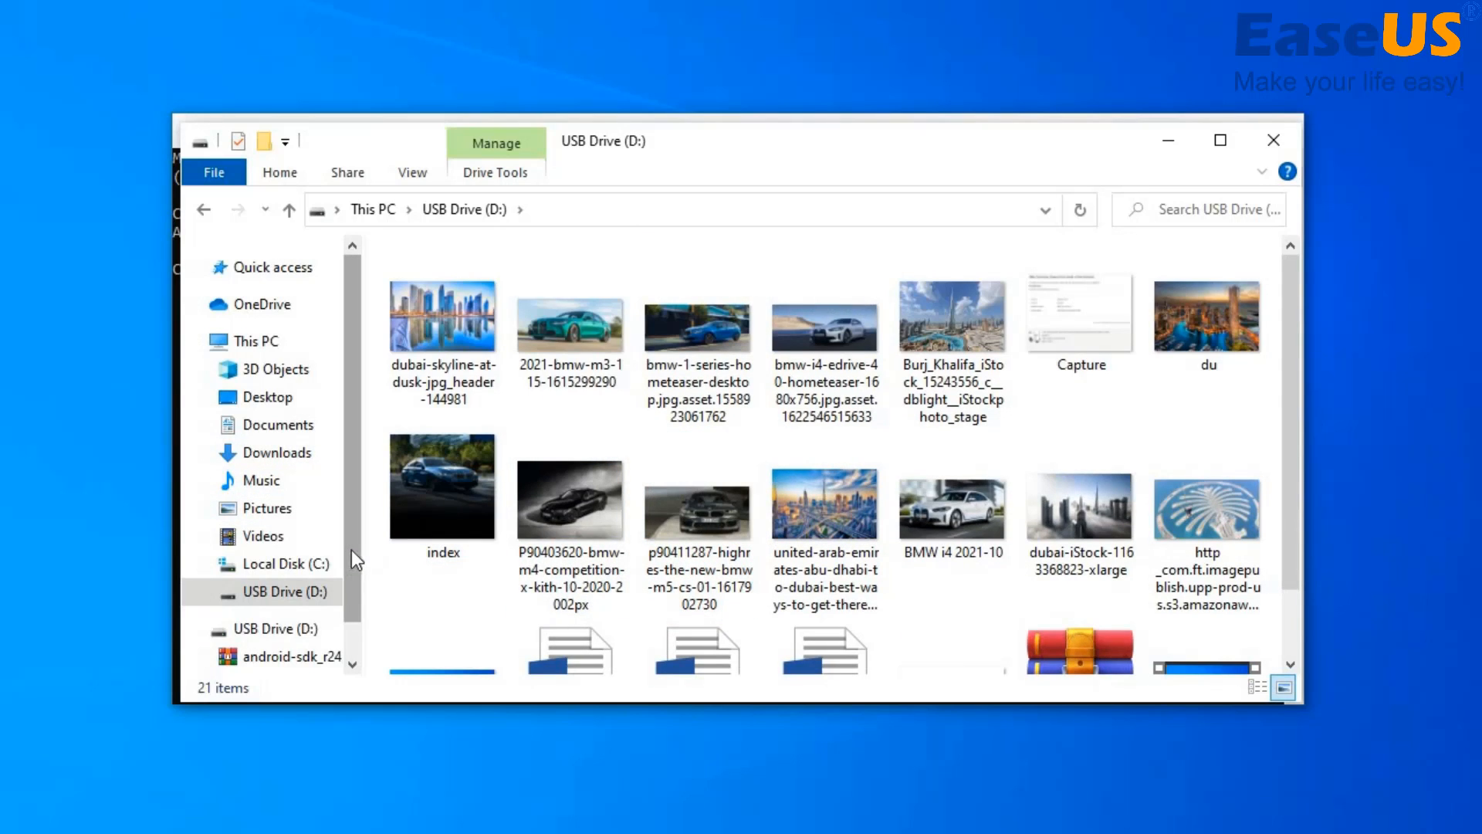
- Return to This PC after viewing the 21 unhidden items on USB Drive (D:)
click(262, 340)
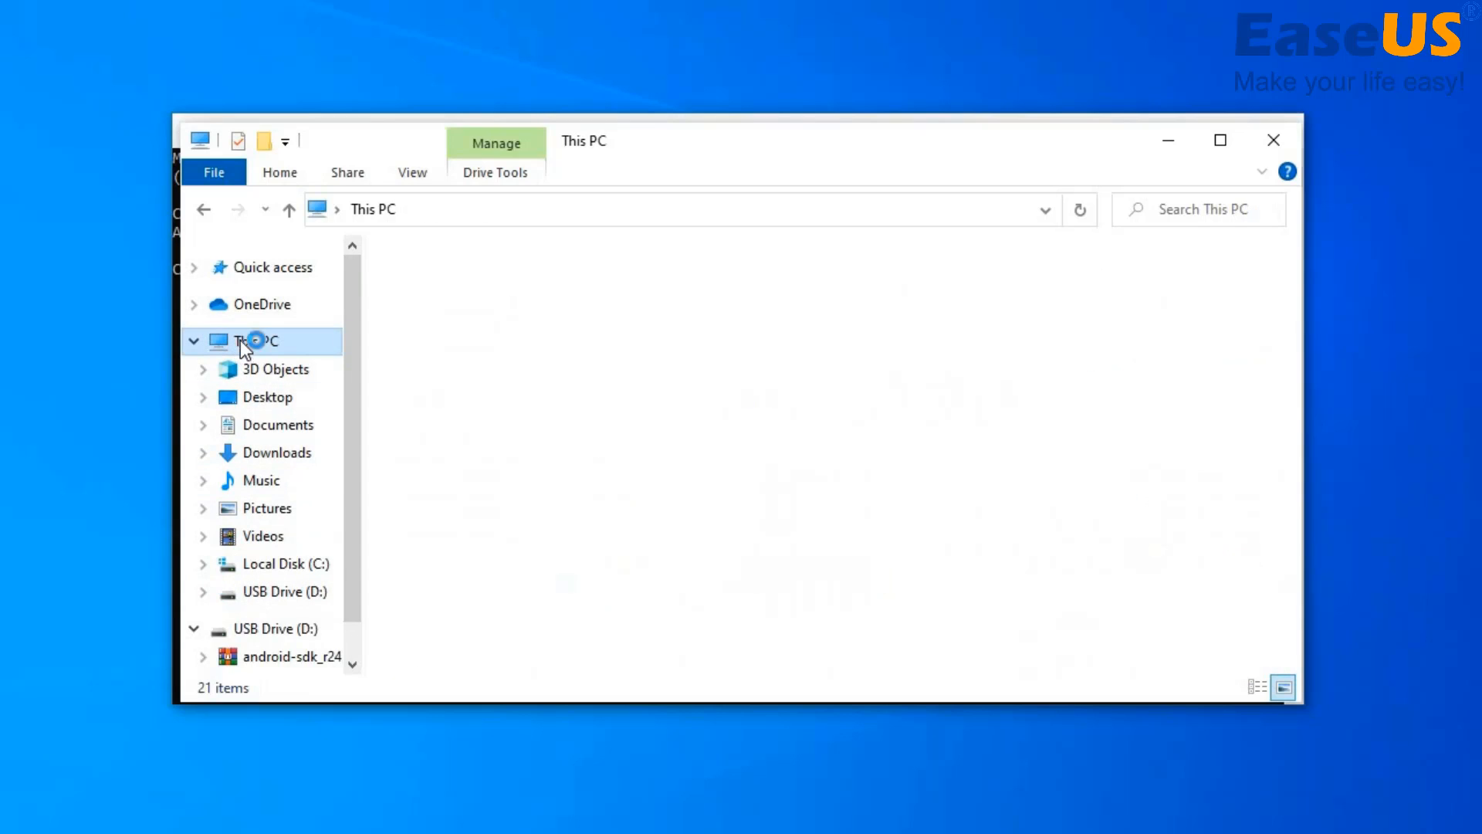